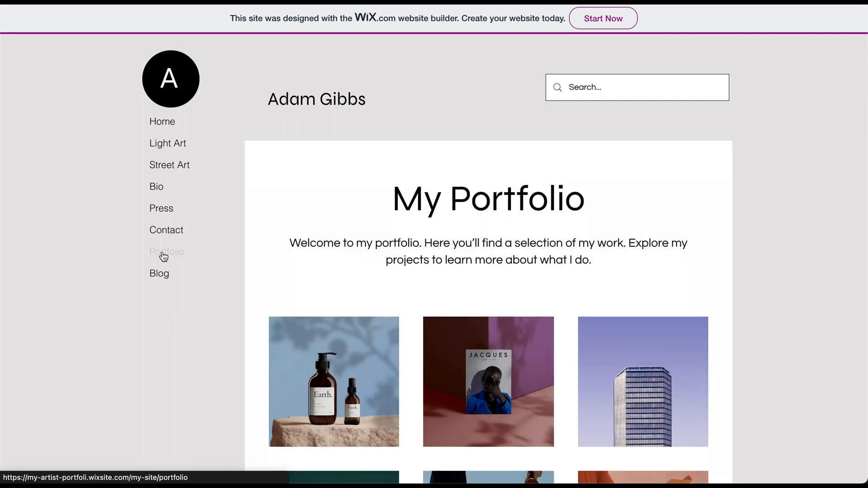
Scroll through the example portfolio site and the Wix landing page
scroll(down, 3)
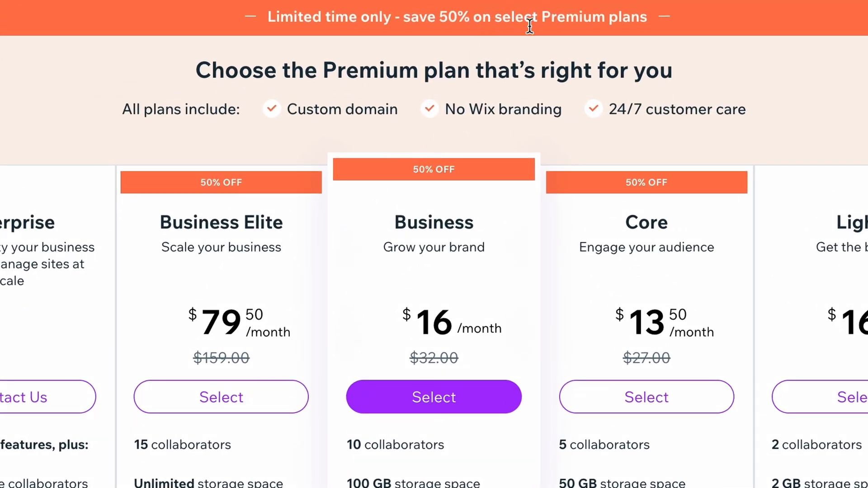
mouse_move(674, 33)
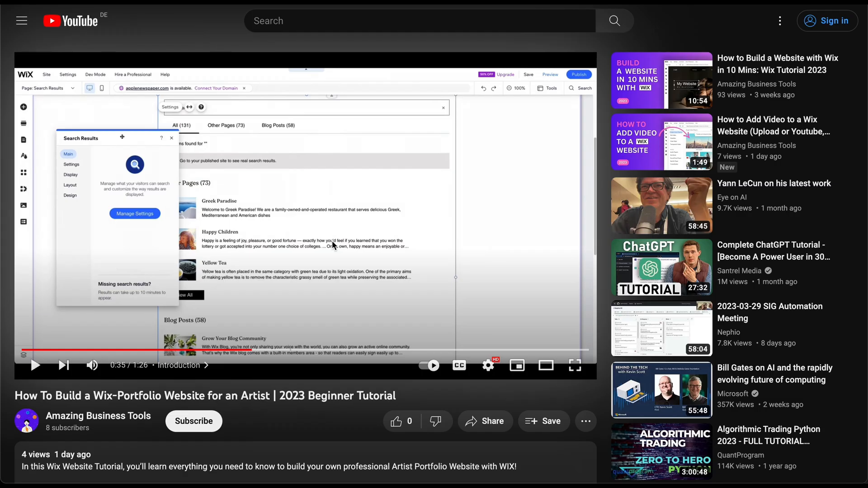
scroll(down, 3)
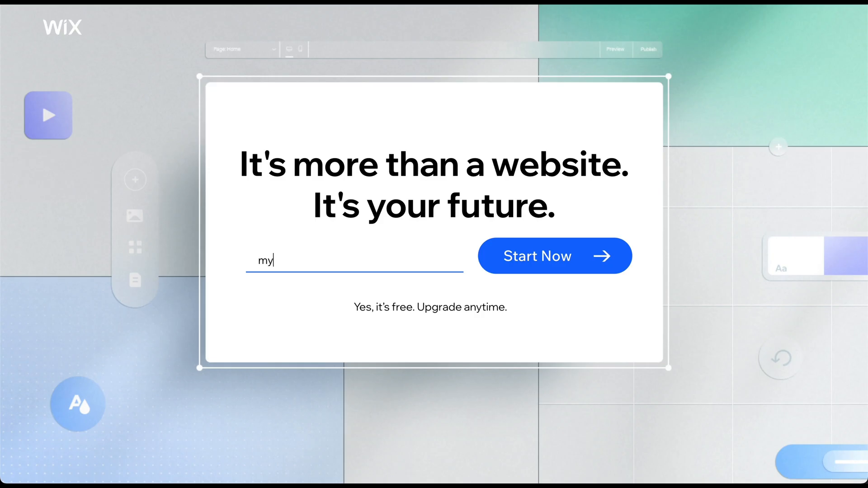
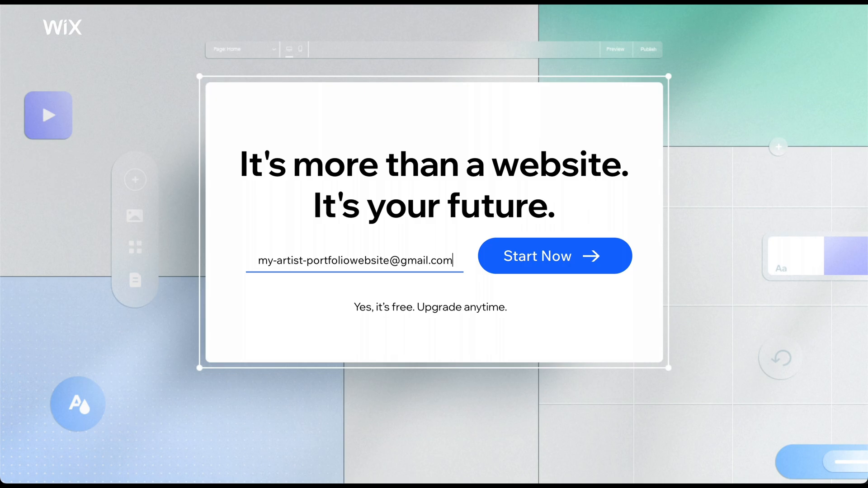
Sign up for a Wix account with the artist-portfolio website Gmail address and a password
click(553, 256)
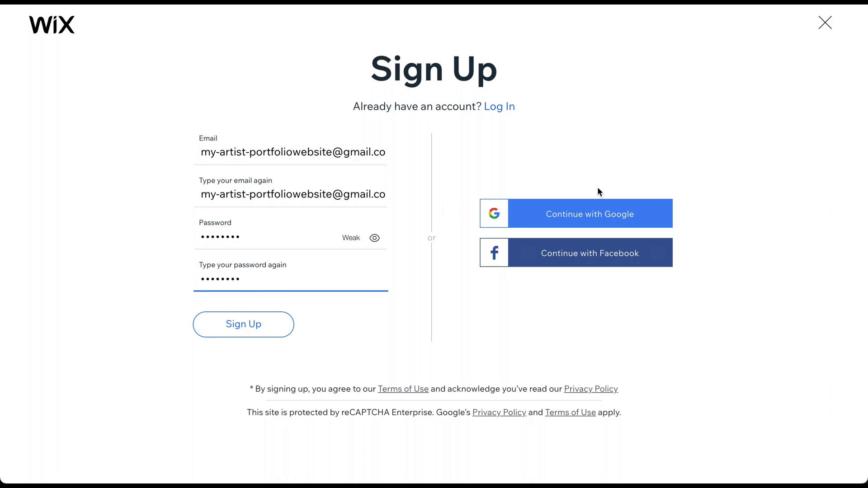
click(243, 323)
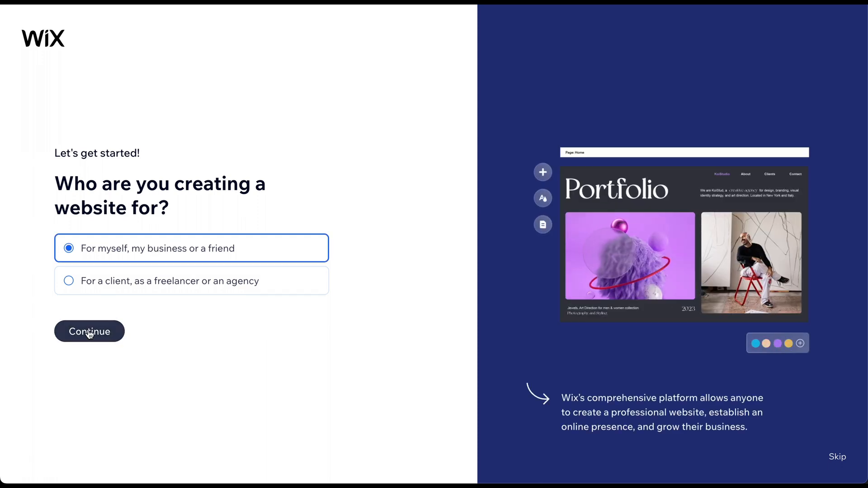
Build the site for yourself with 'Artist Portfolio' as the site type
click(90, 331)
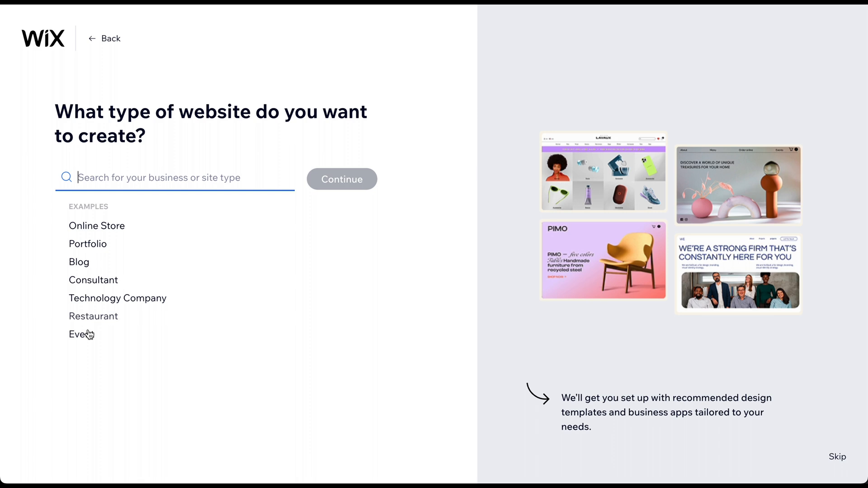
text(artist)
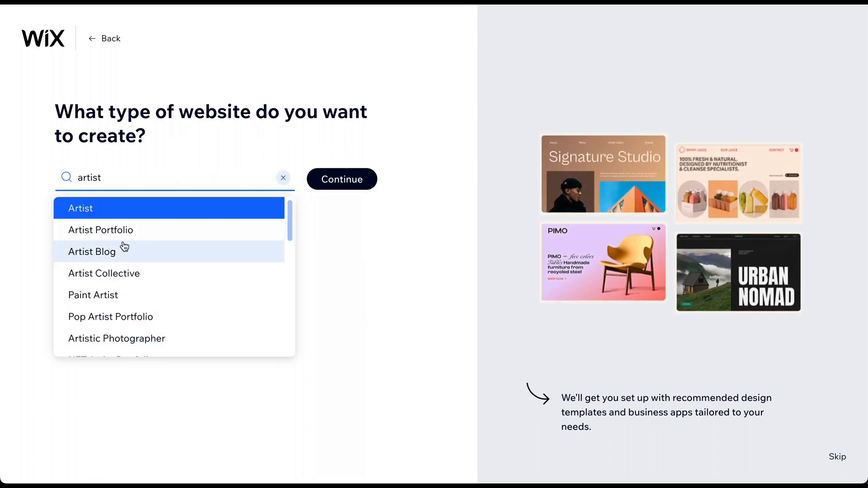
click(100, 230)
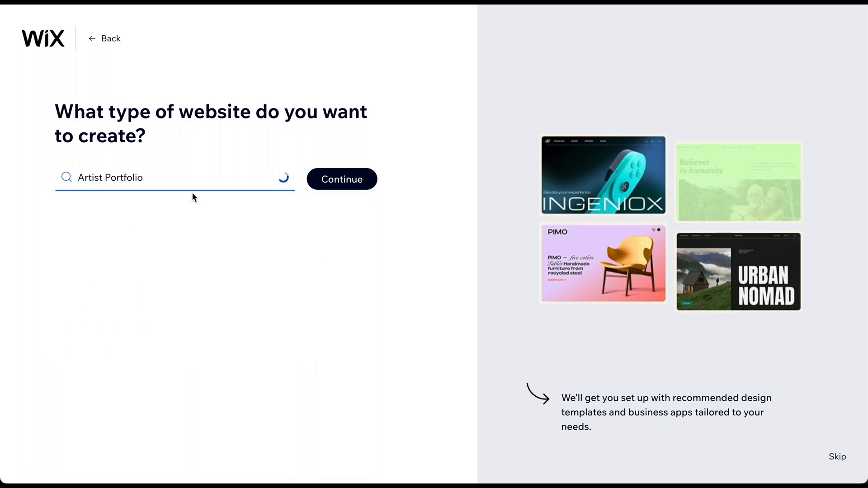
click(340, 179)
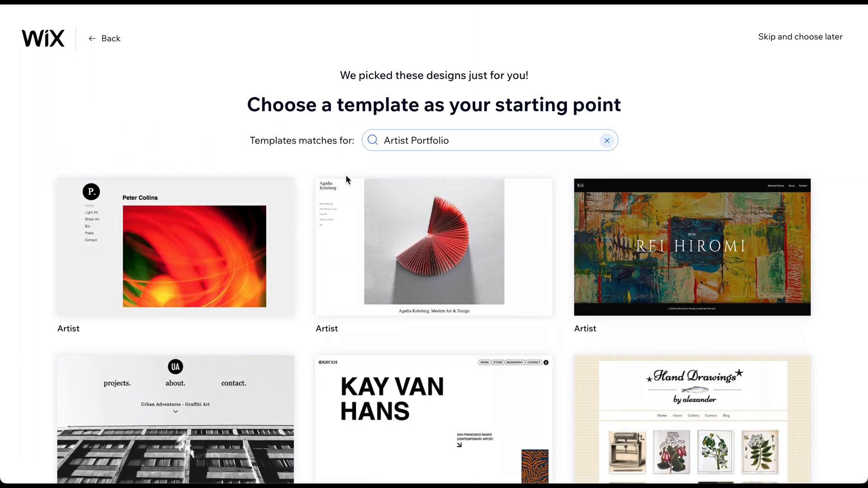
mouse_move(175, 247)
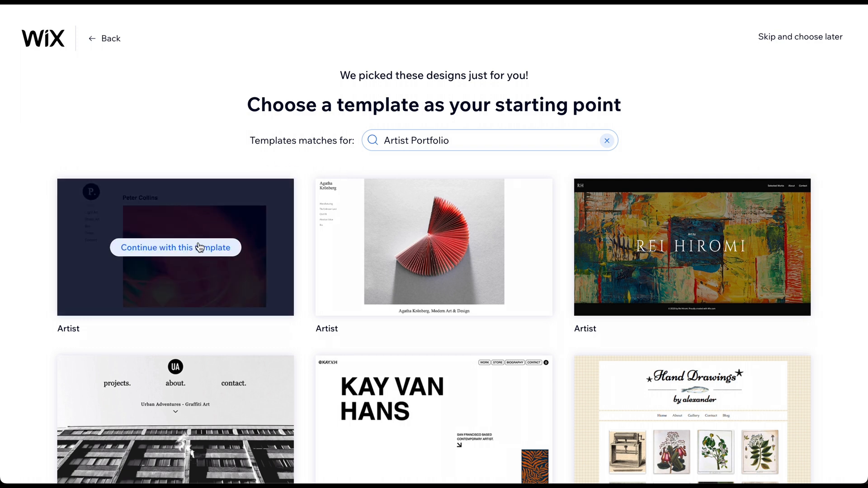
Pick the Peter Collins template, preview Retro Vibrant, and keep the Energetic theme
scroll(down, 3)
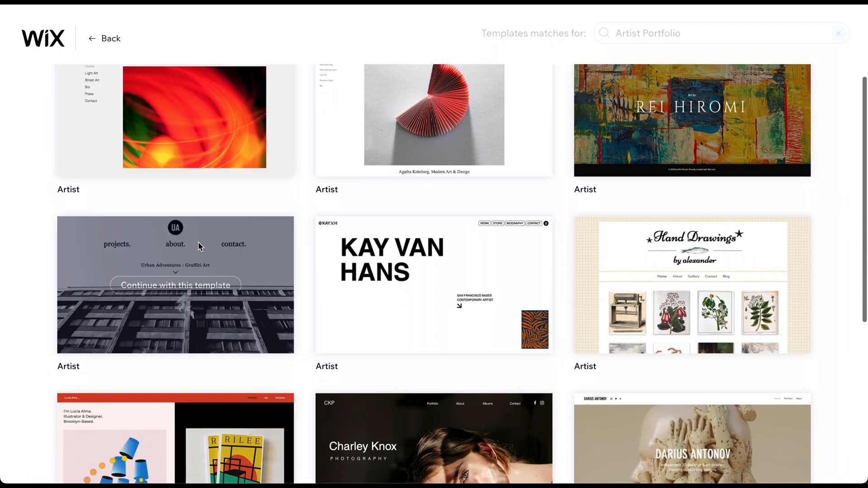
scroll(down, 3)
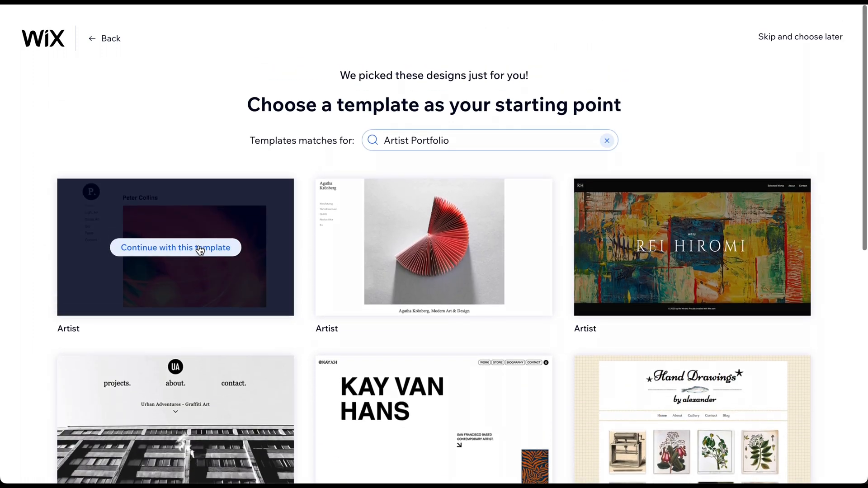
click(175, 247)
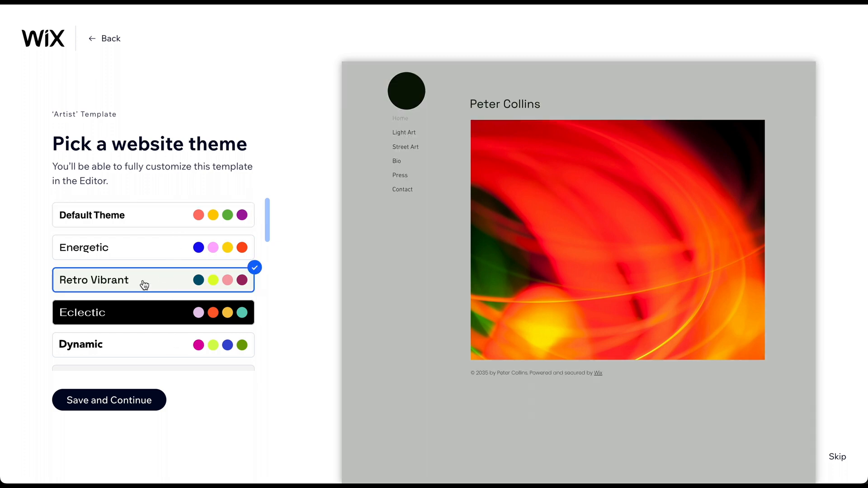
click(153, 247)
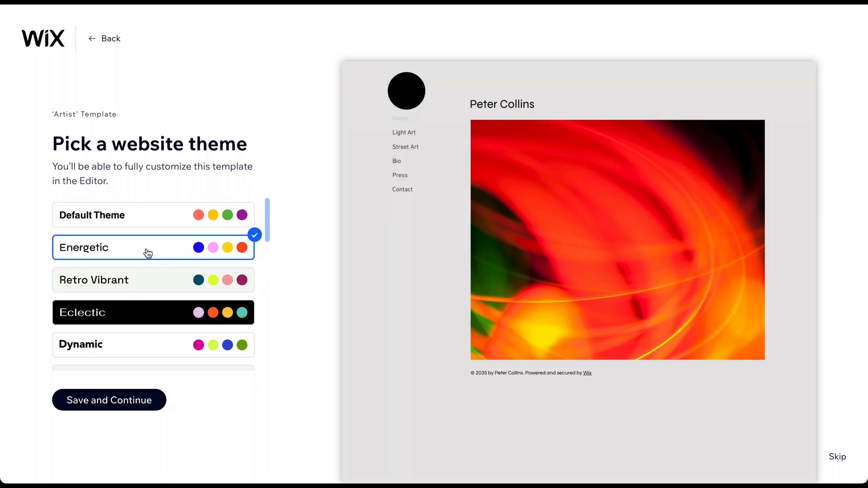
click(109, 399)
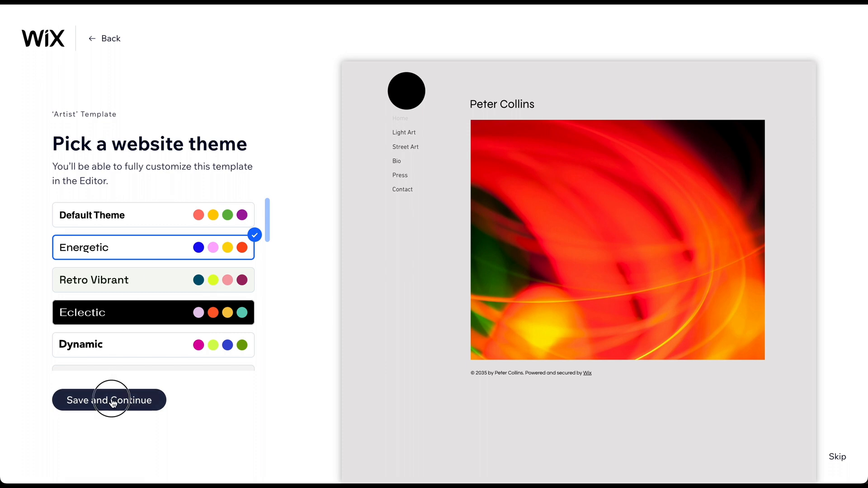
click(109, 399)
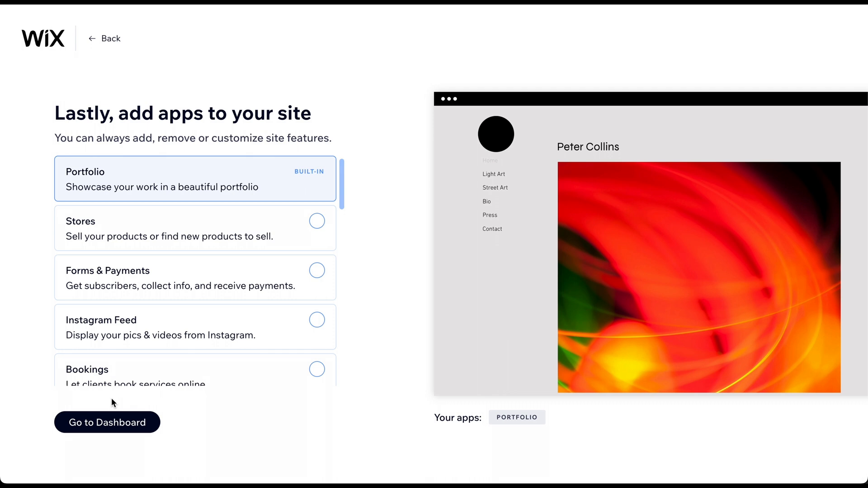
Tick the Instagram Feed and Blog apps, then go to the dashboard
click(317, 369)
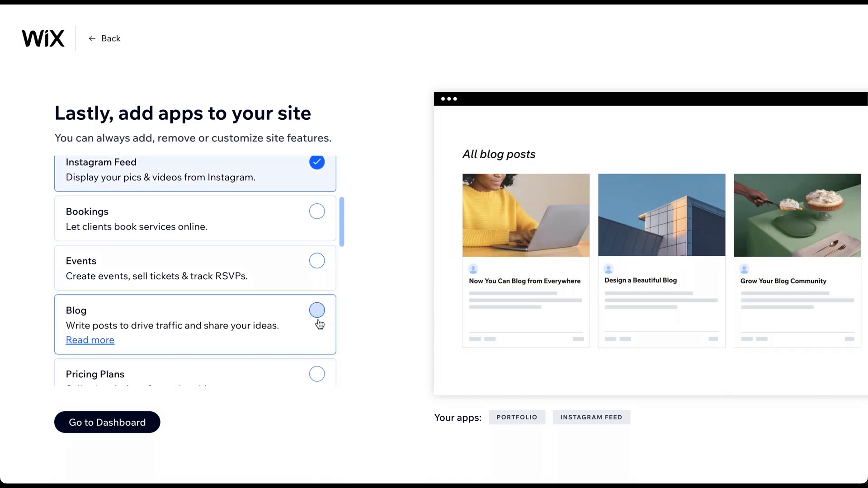
click(316, 310)
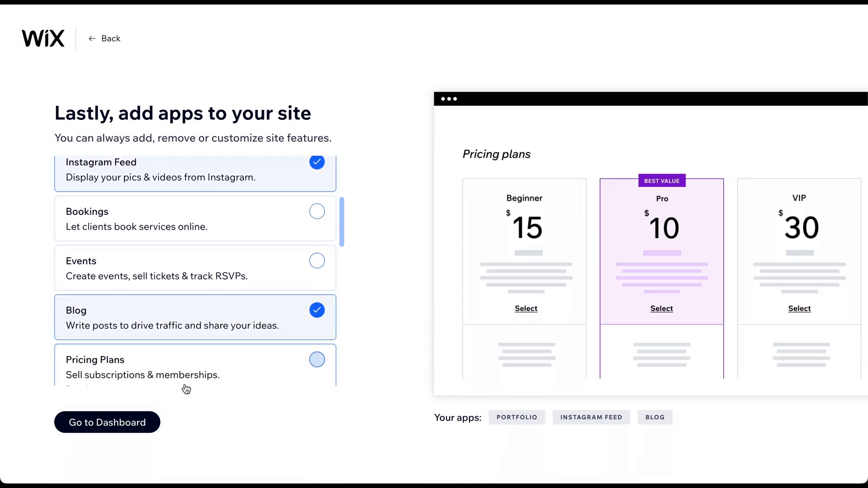
click(106, 422)
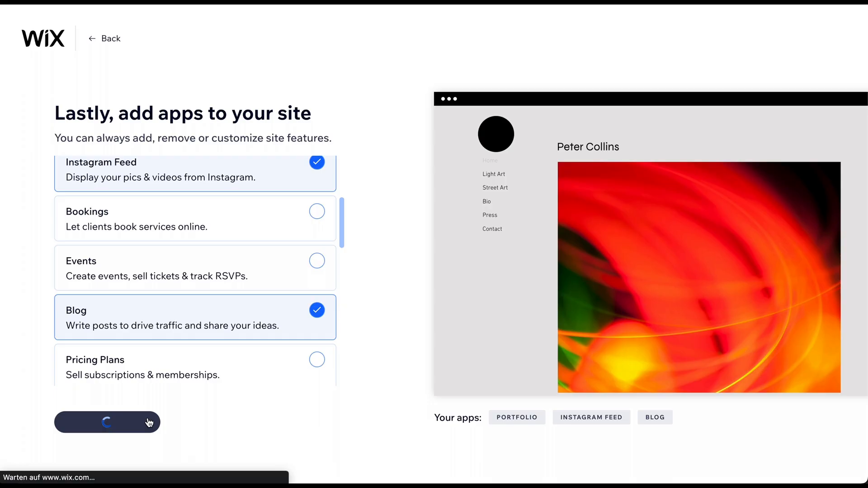
click(106, 422)
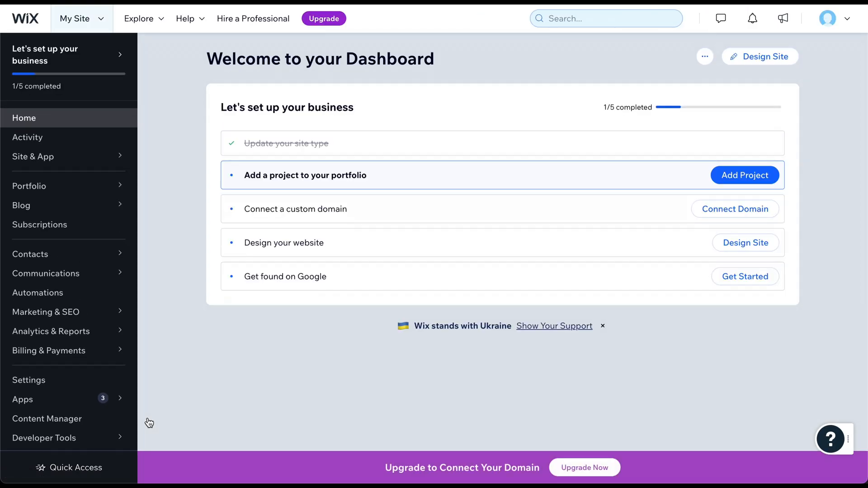
mouse_move(183, 414)
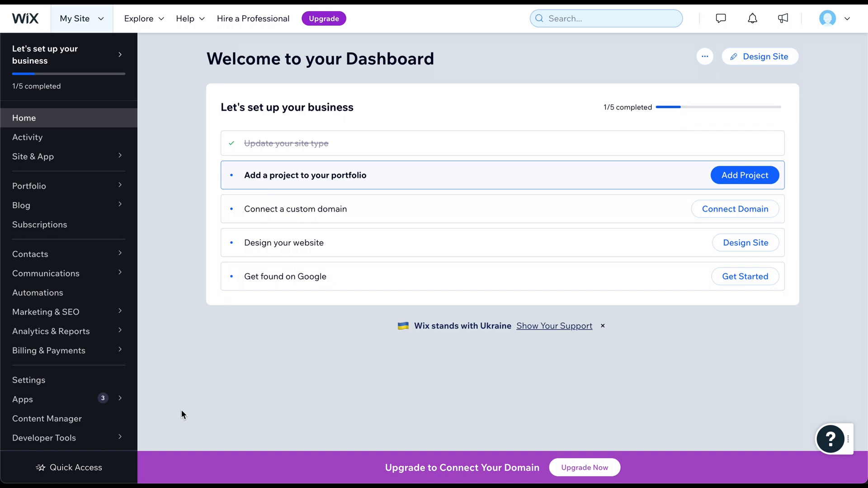
mouse_move(369, 244)
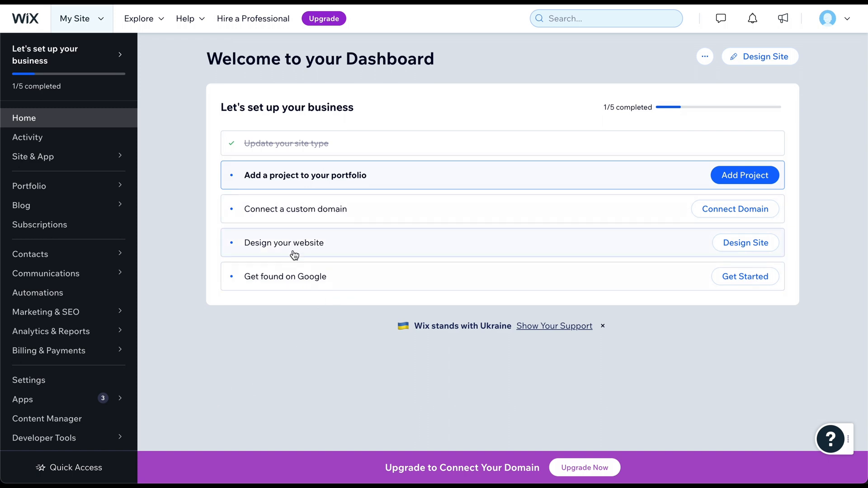
mouse_move(323, 298)
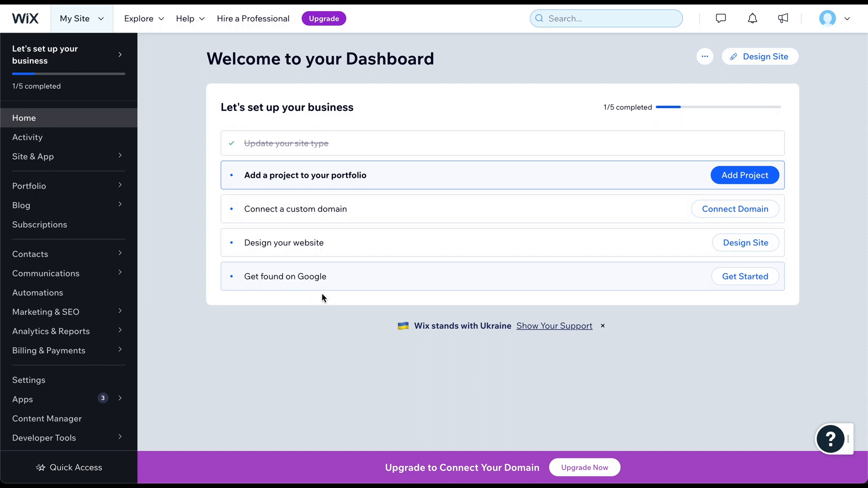
mouse_move(820, 222)
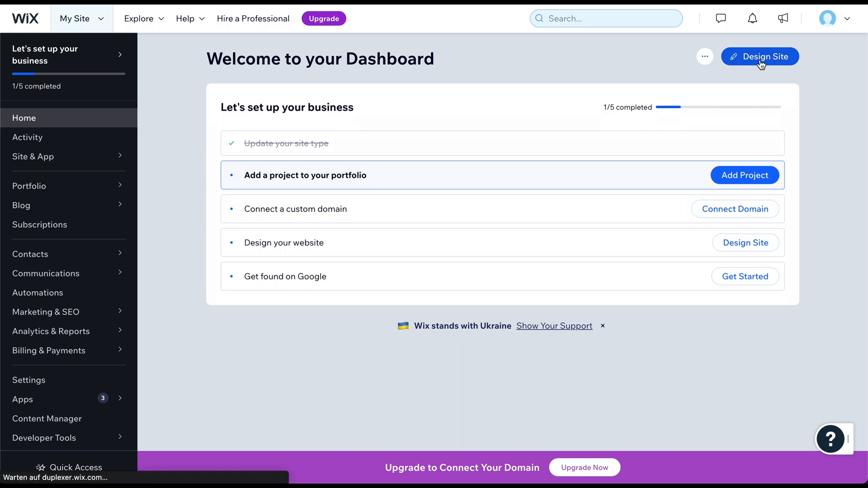
Launch the Wix Editor via Design Site on the dashboard
click(759, 56)
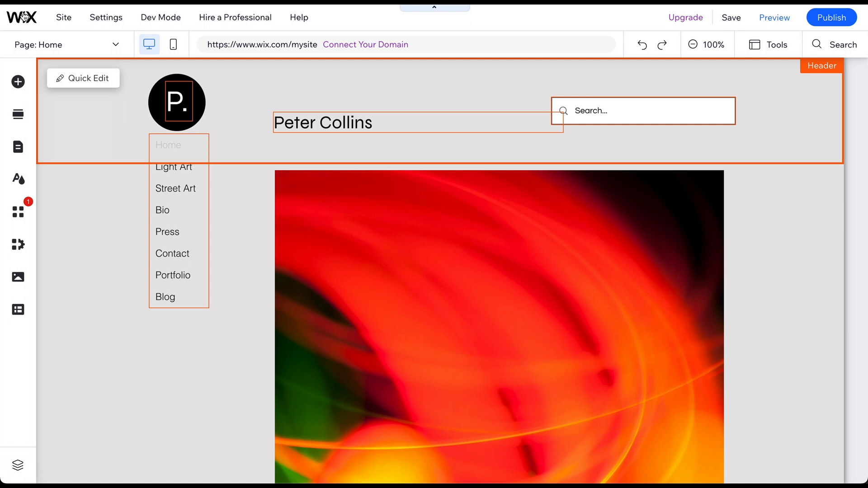
mouse_move(22, 20)
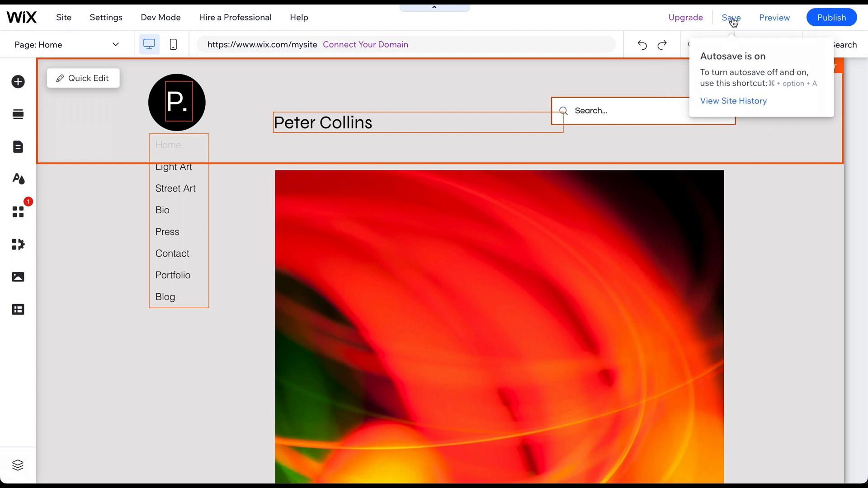
mouse_move(775, 17)
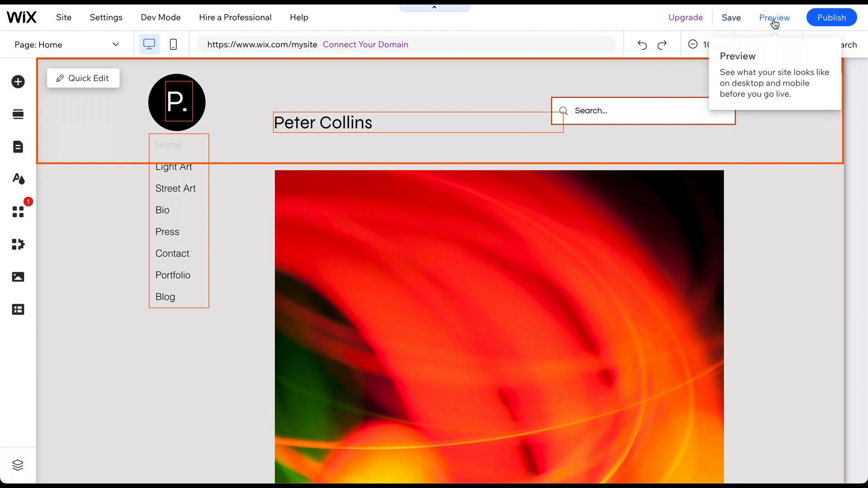
mouse_move(831, 17)
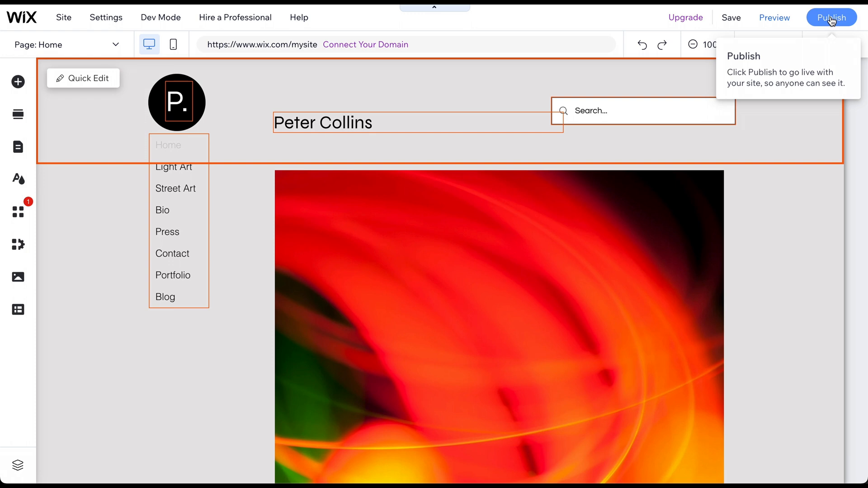
mouse_move(809, 35)
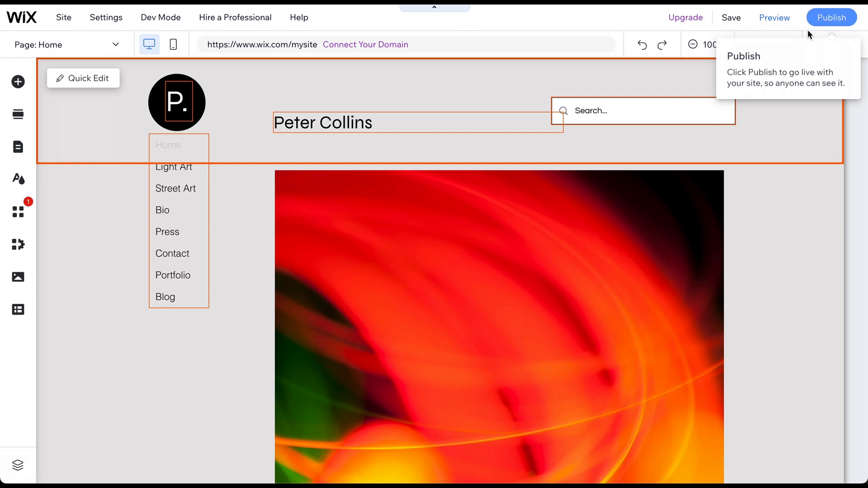
click(836, 44)
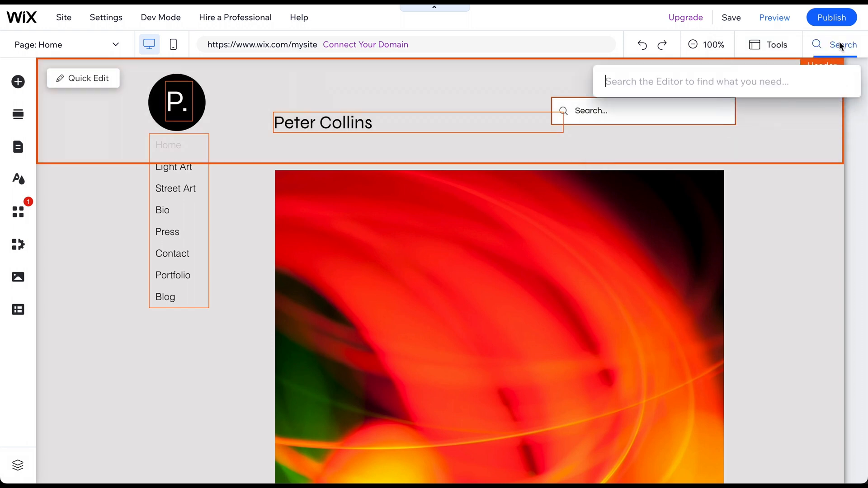
text(how to)
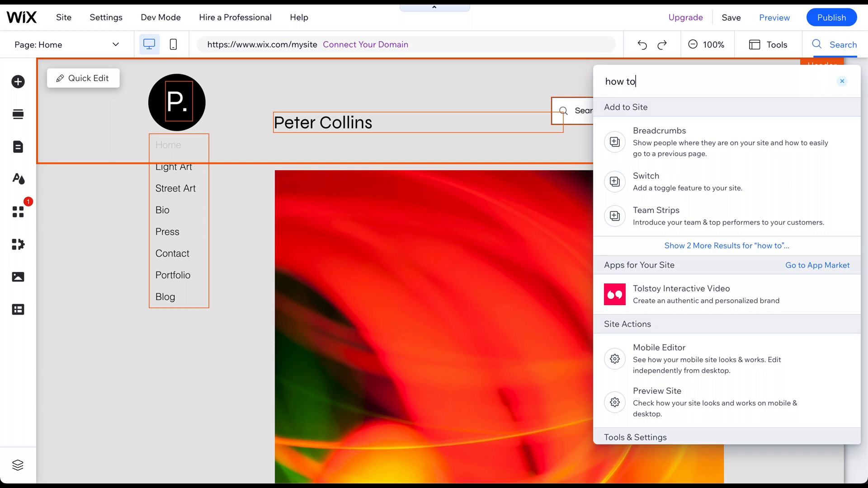
click(842, 81)
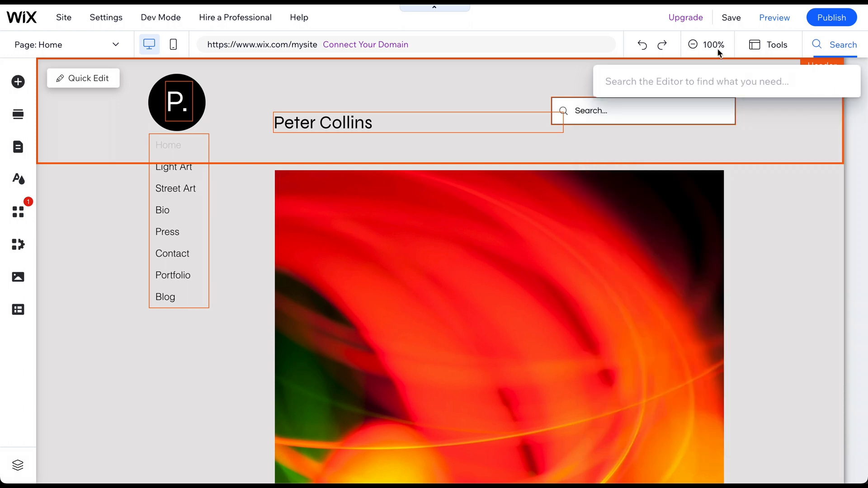
click(692, 45)
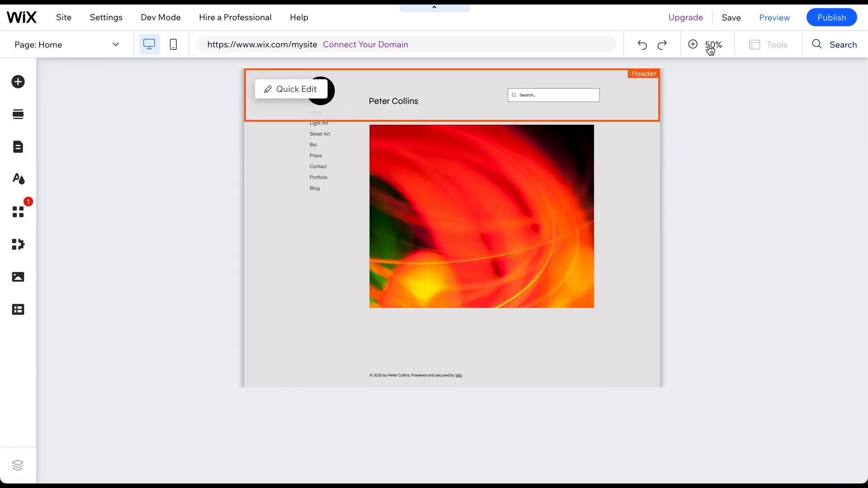
click(692, 44)
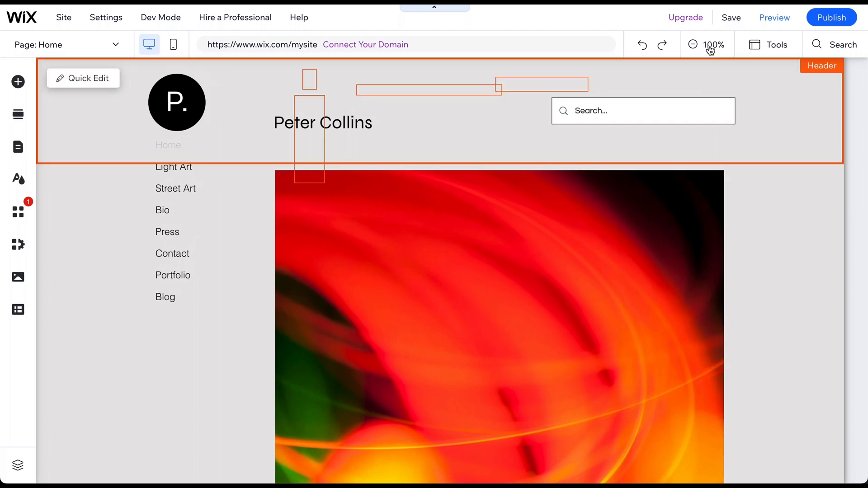
mouse_move(662, 45)
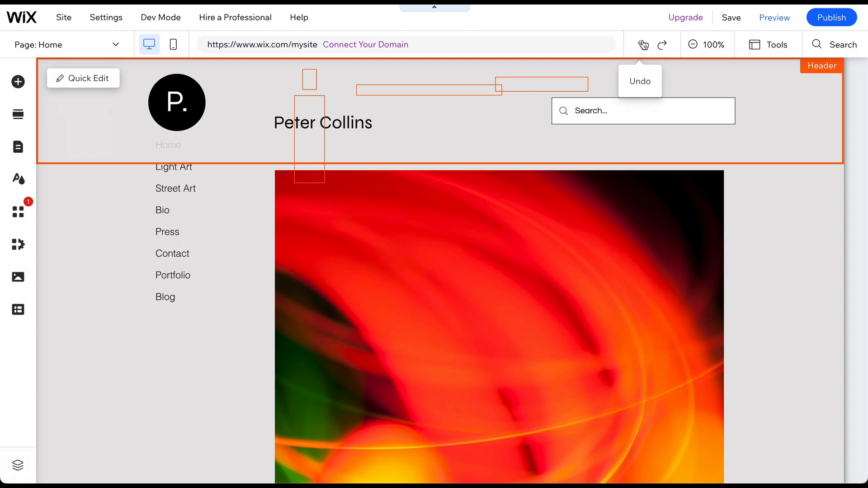
mouse_move(410, 40)
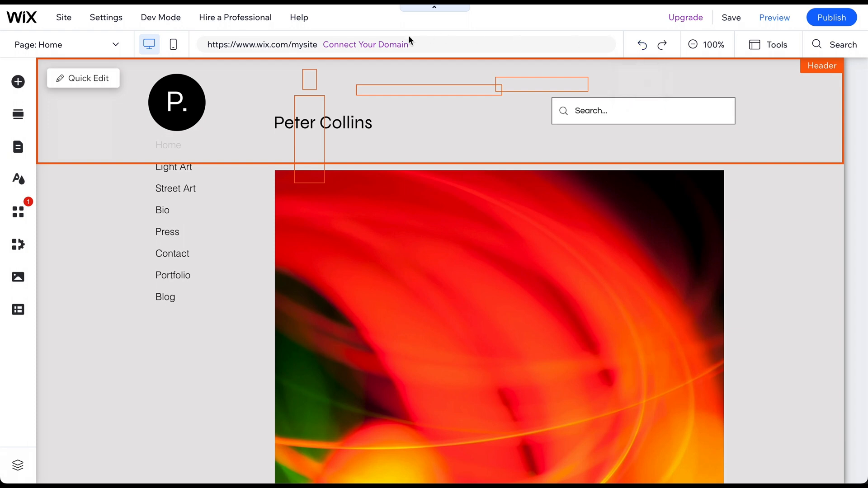
mouse_move(365, 44)
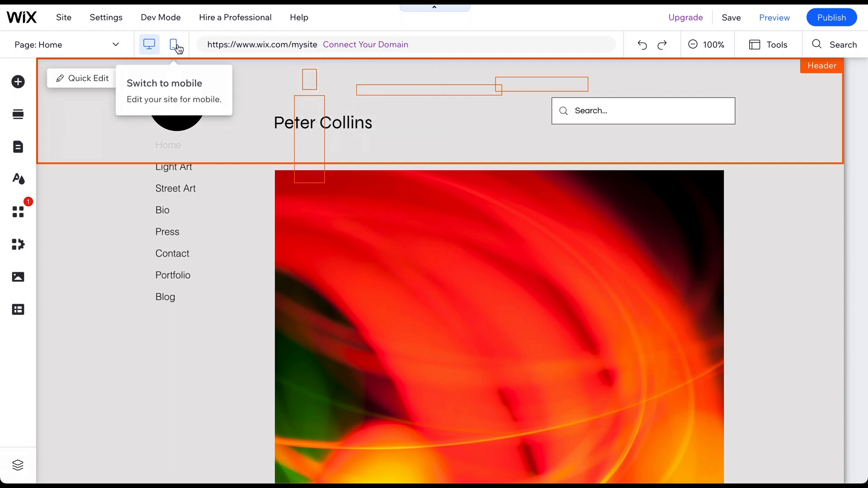
click(173, 45)
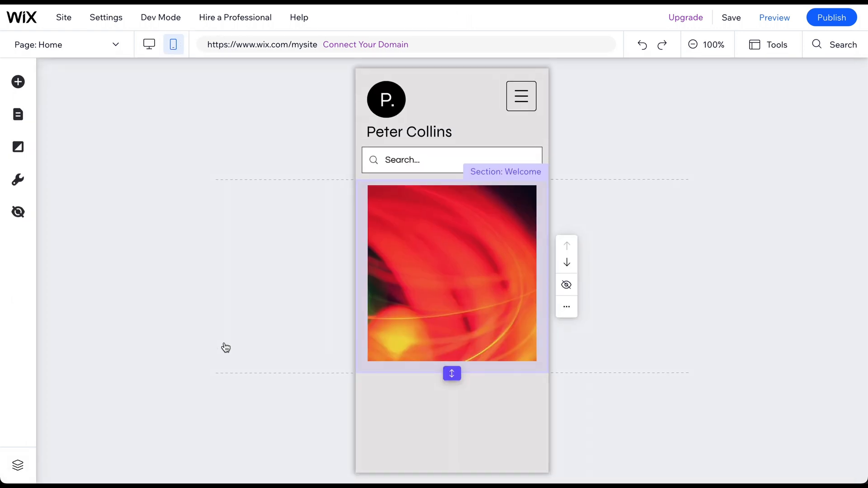
click(148, 44)
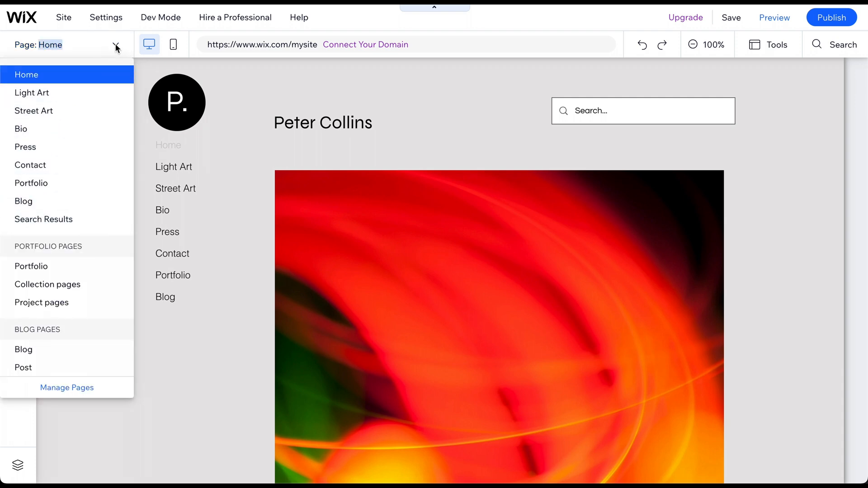
click(116, 45)
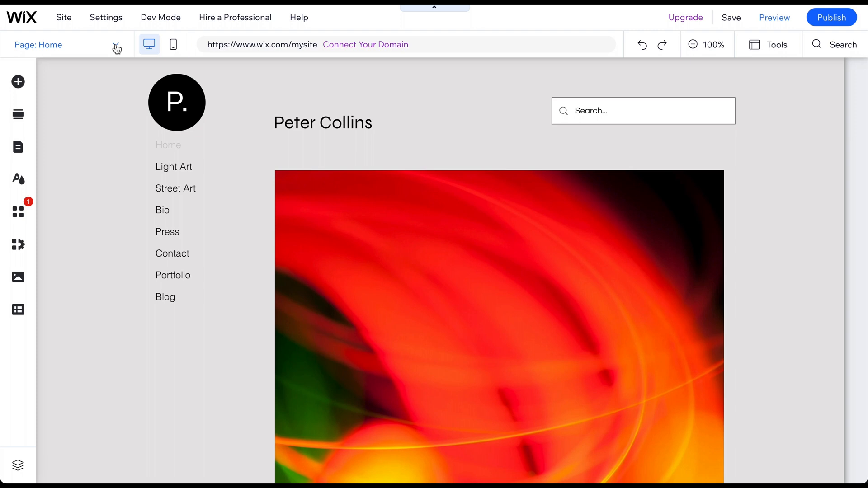
mouse_move(18, 115)
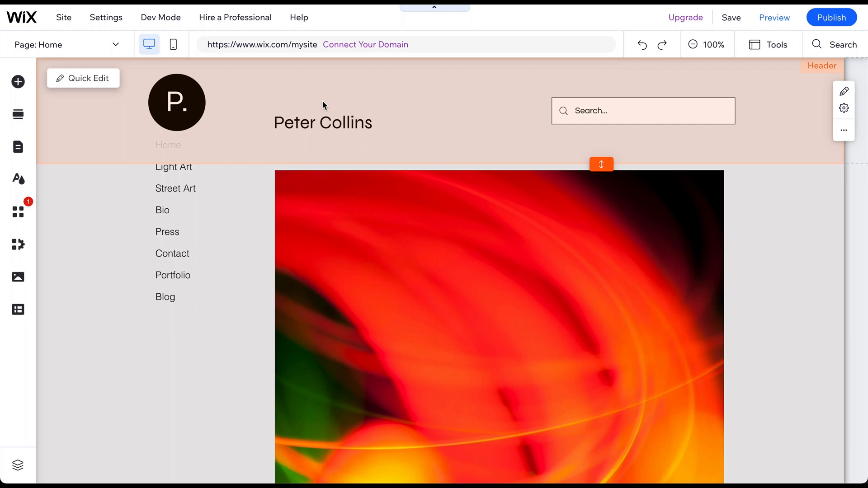
click(323, 122)
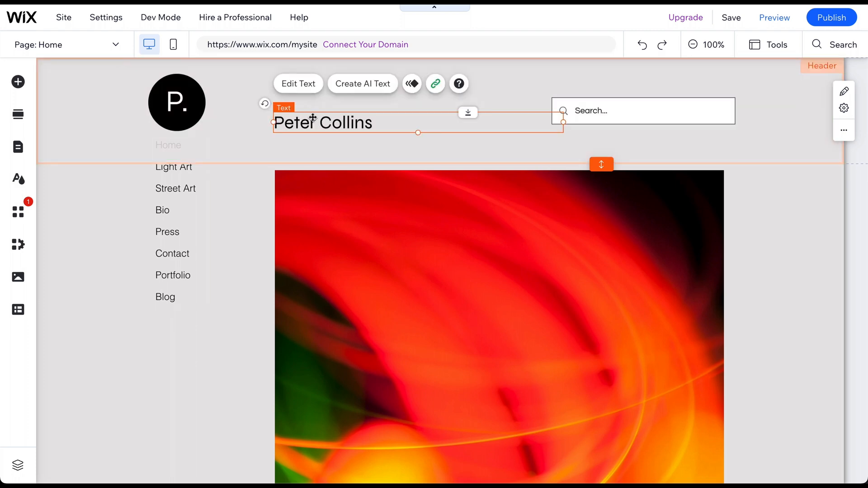
click(298, 84)
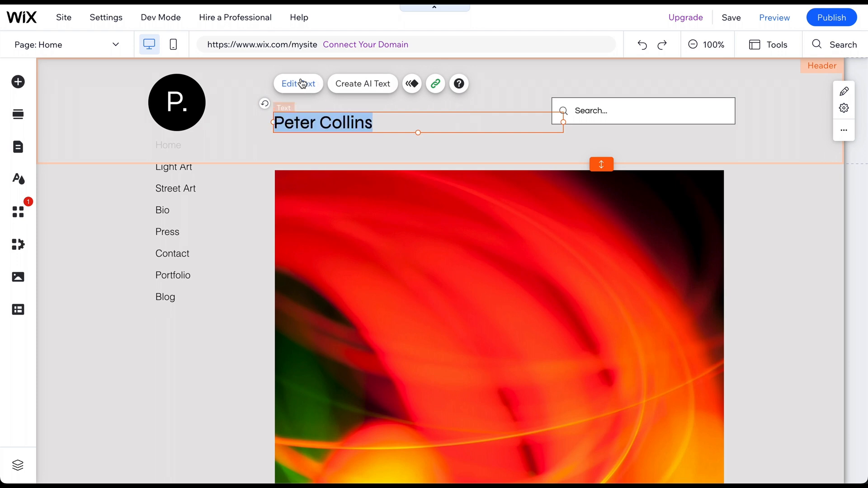
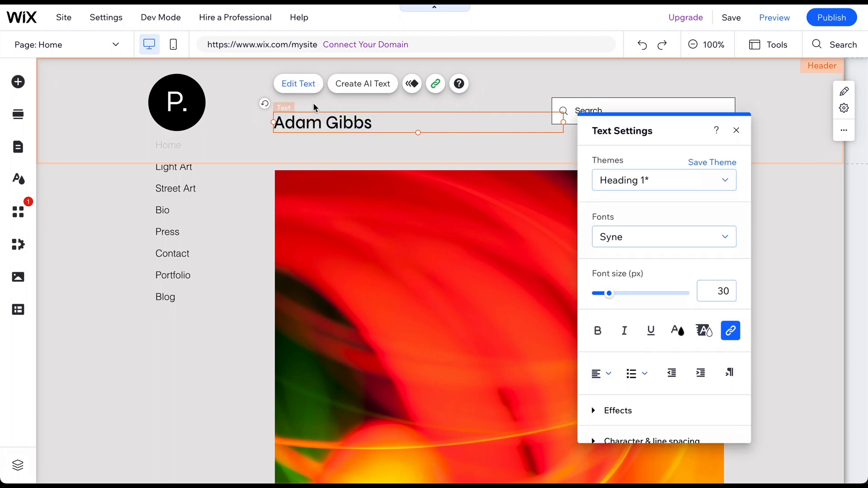
click(663, 180)
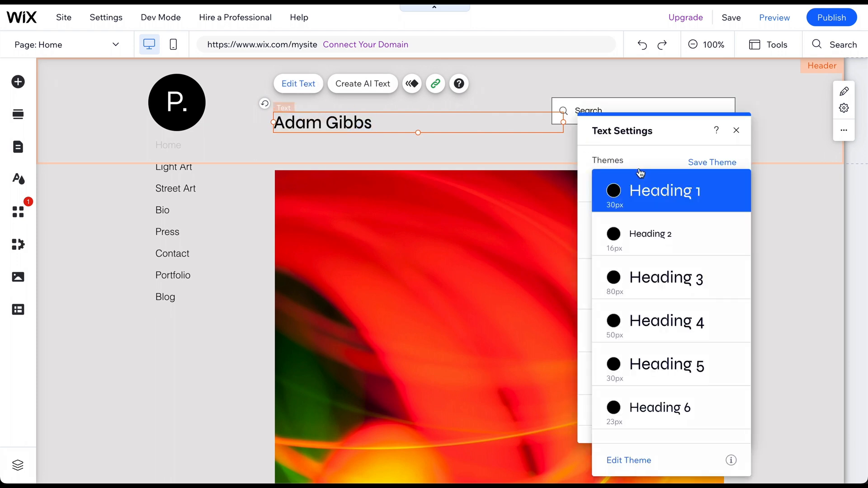
click(670, 190)
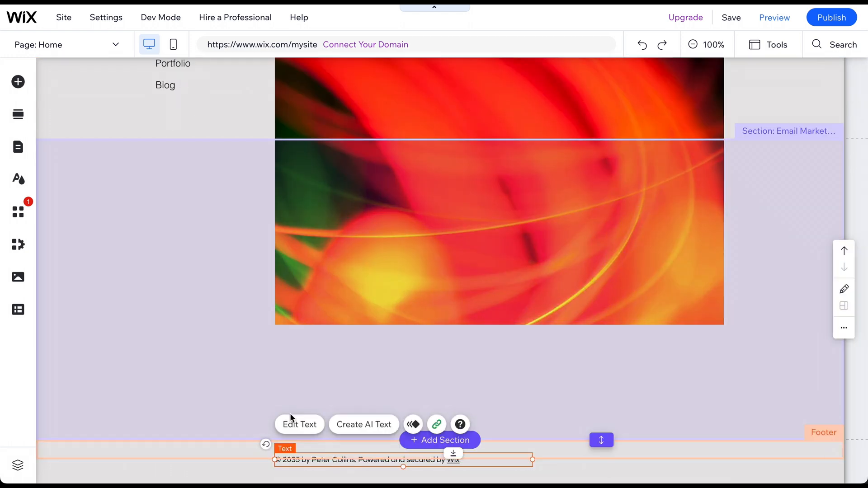
click(299, 425)
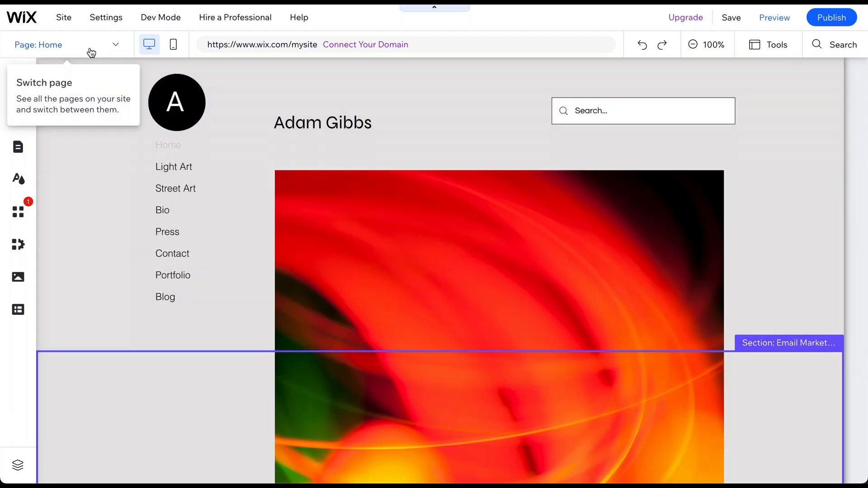
Switch to the Bio page and select its About Me portrait image
click(61, 45)
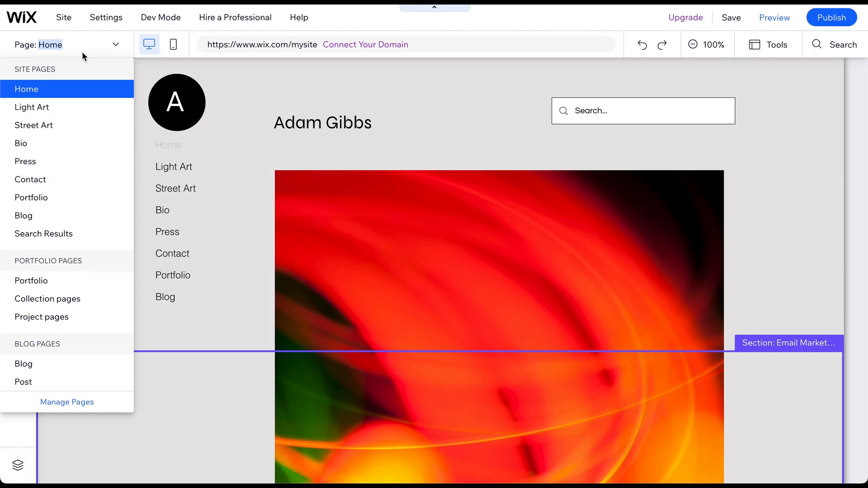
click(20, 143)
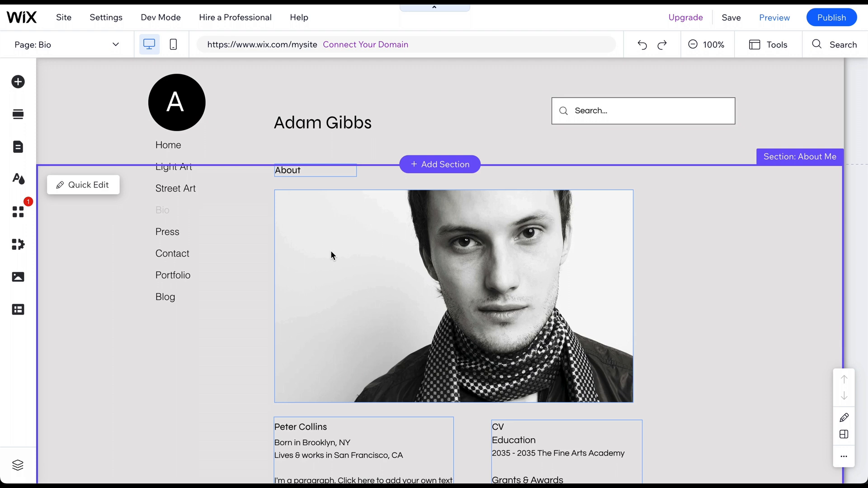
click(453, 295)
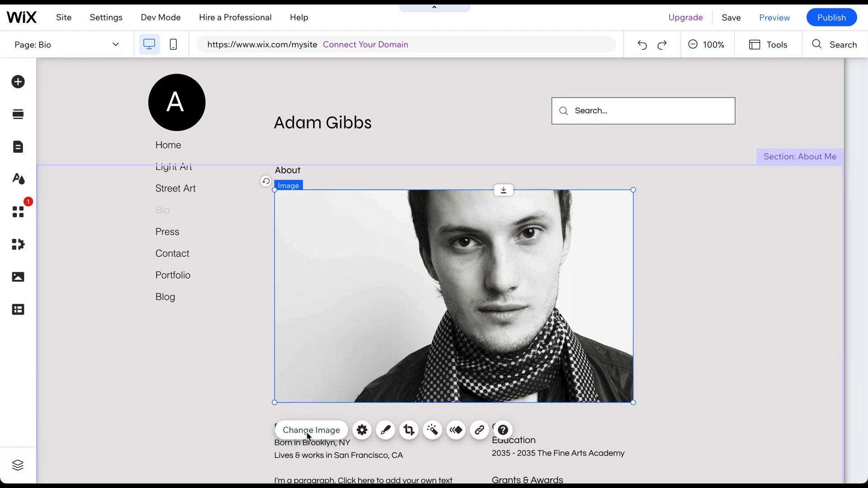
Swap in the 'Nature Photographer' stock photo from a 'photographer' search and reposition it
click(311, 430)
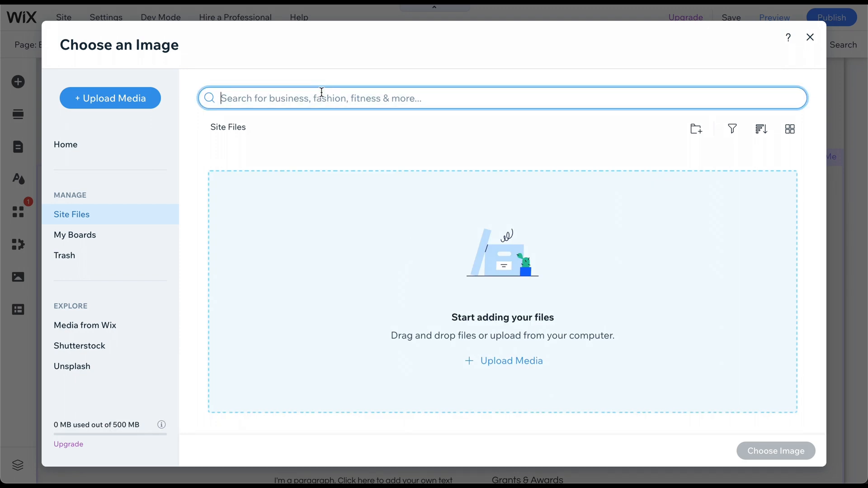
text(photographer)
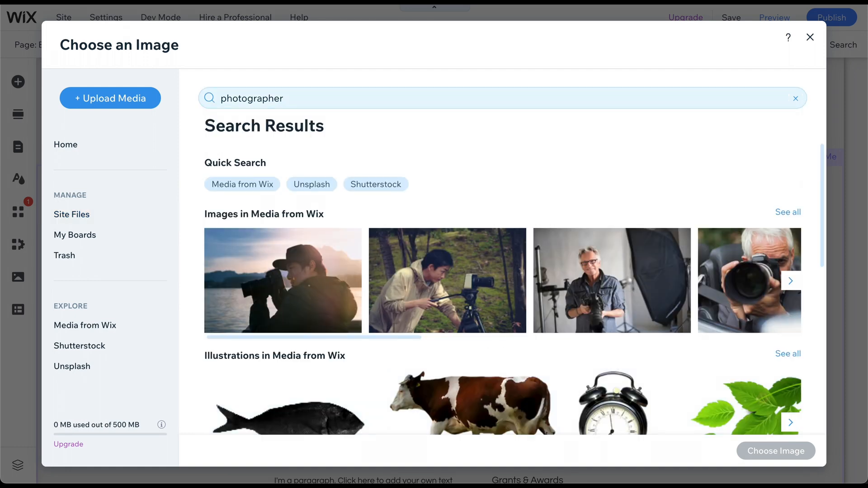
click(447, 280)
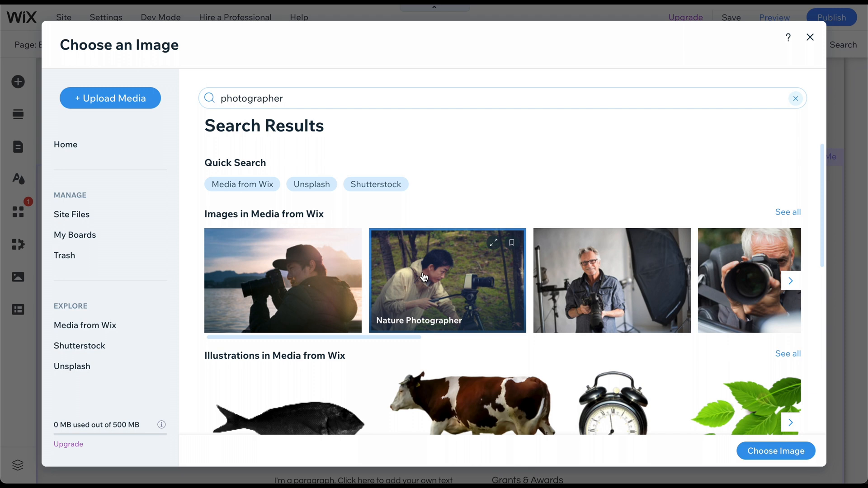
click(446, 281)
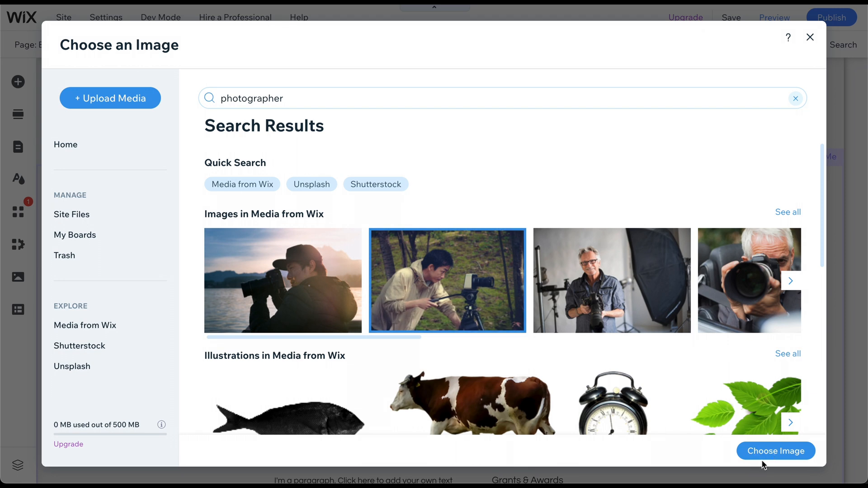
click(775, 451)
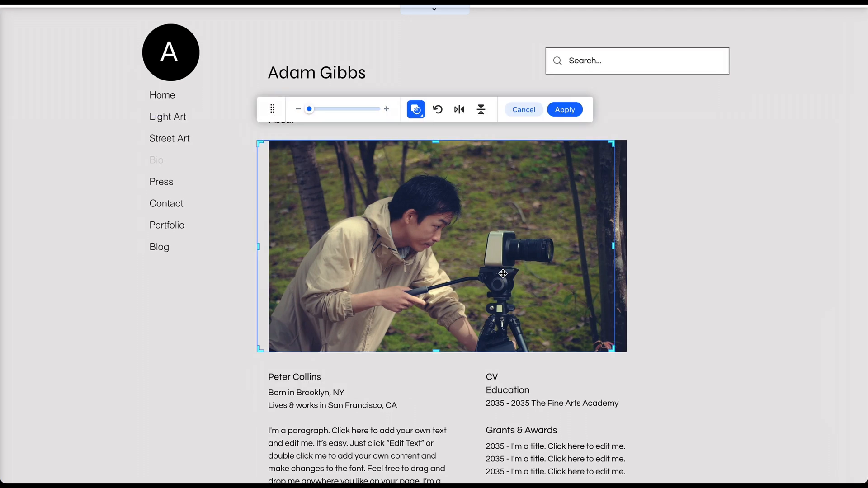
drag(503, 274, 503, 264)
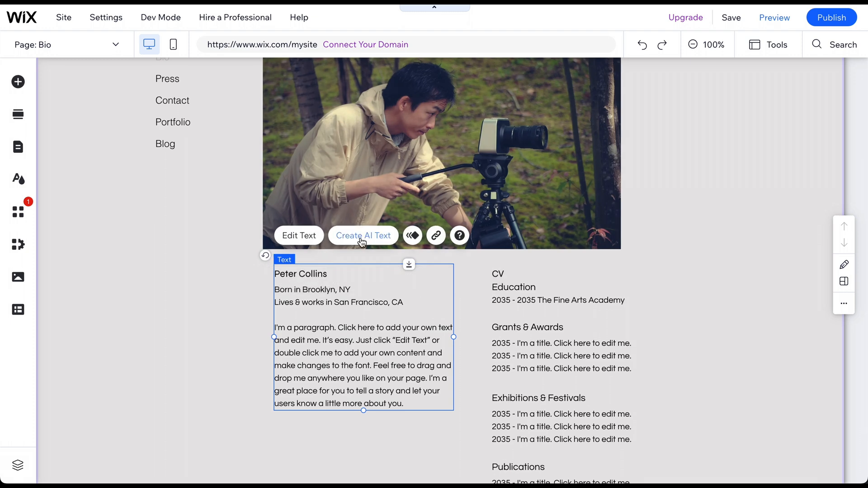
Generate AI bio paragraph options with 'Photographer' as the business type
click(362, 235)
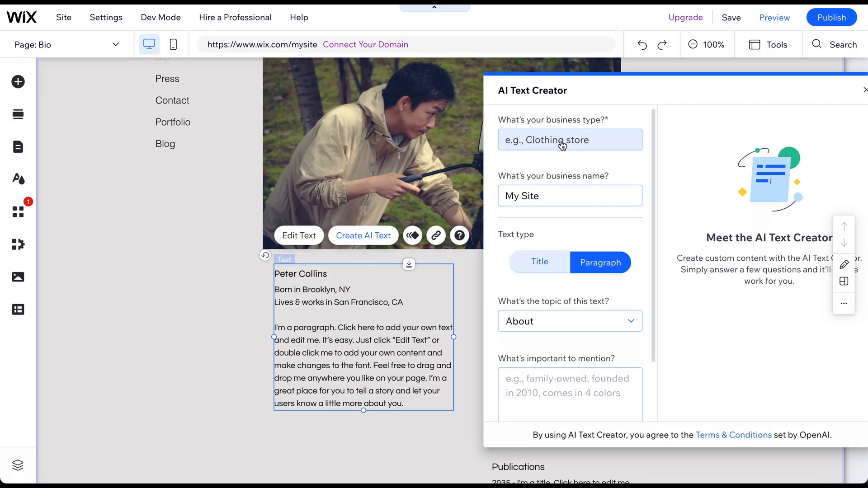
text(P)
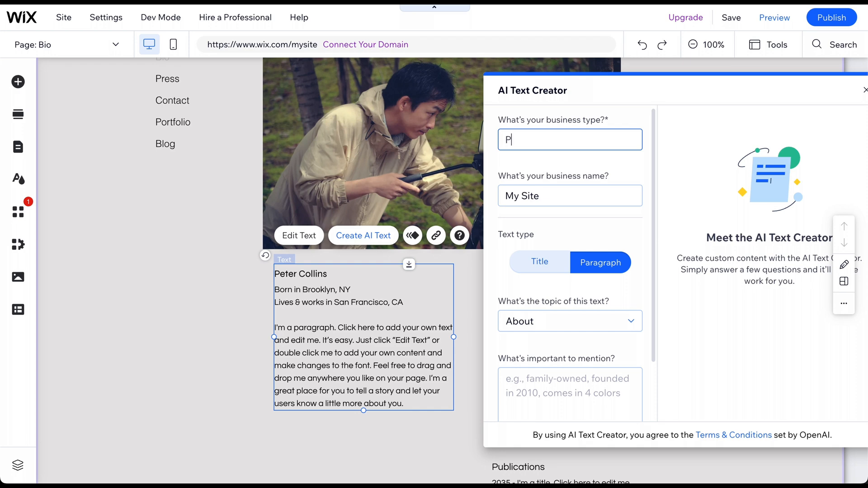
text(hotographer)
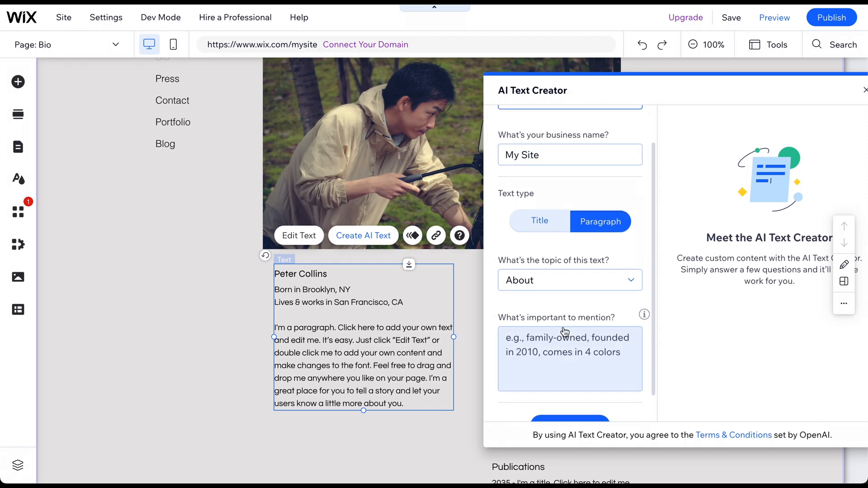
scroll(down, 3)
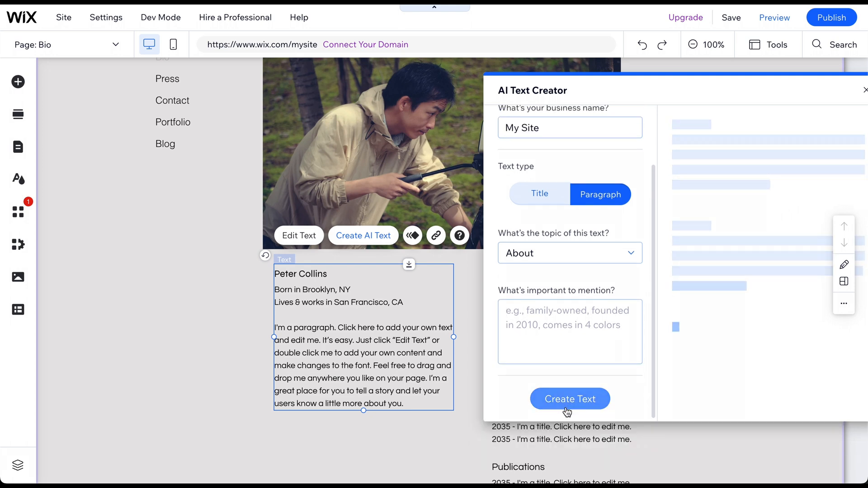
click(569, 399)
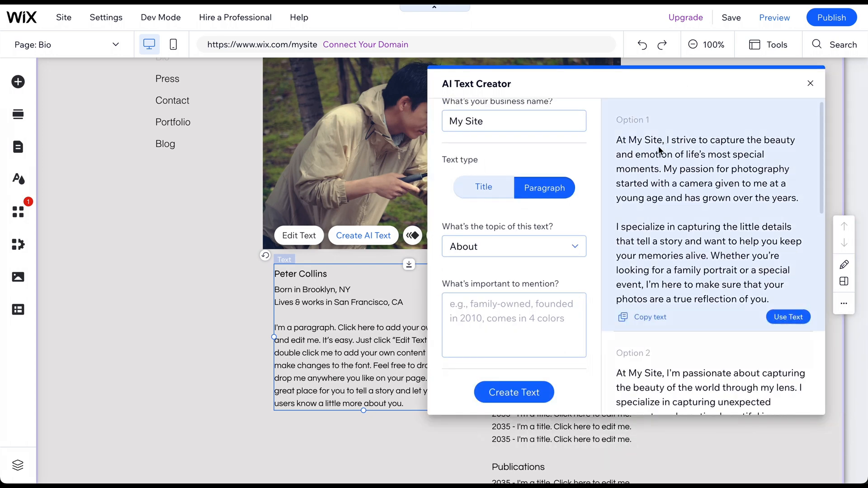
scroll(down, 3)
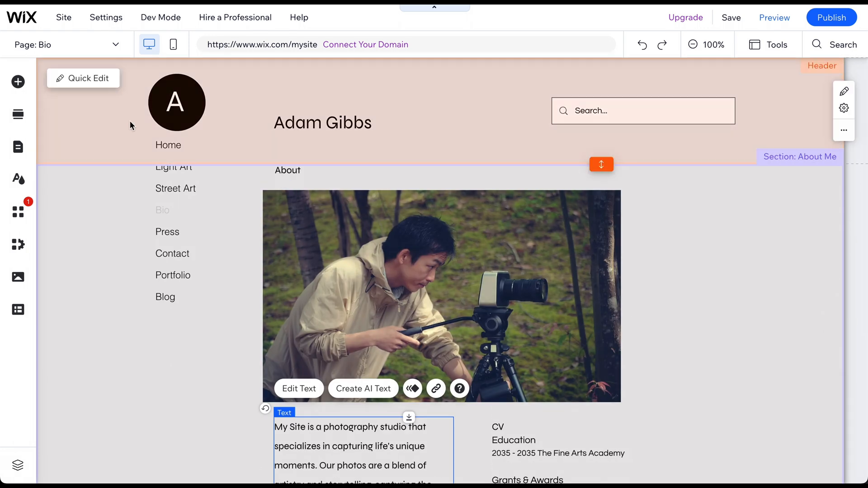
mouse_move(17, 147)
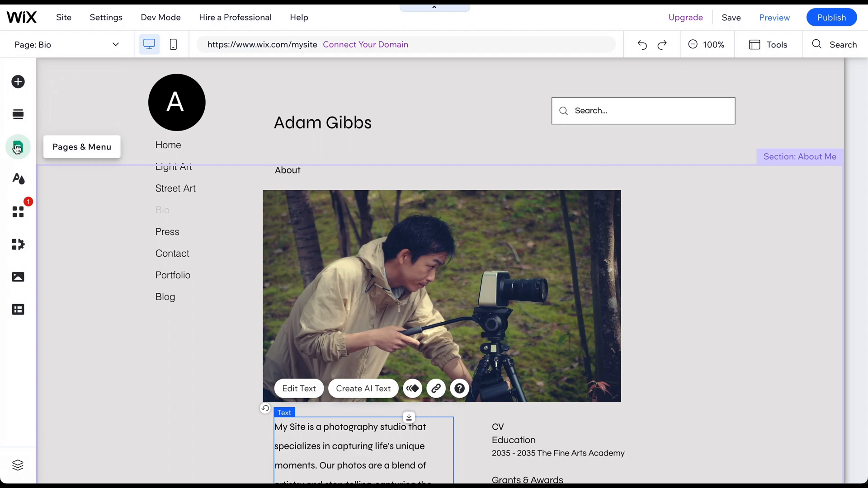
Open the site pages list showing Home, Light Art, Street Art, Bio, Portfolio and Blog
click(17, 147)
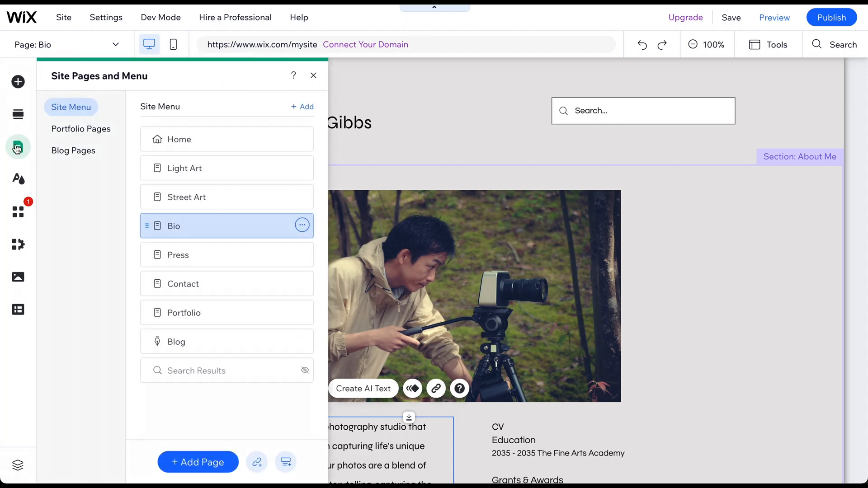
mouse_move(18, 114)
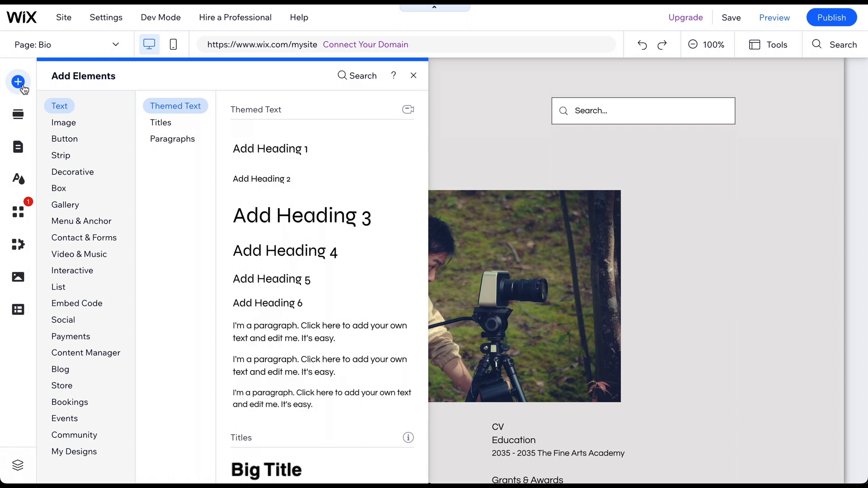
Browse Interactive and Embed Code elements and drop one below the Bio page's Publications list
click(72, 270)
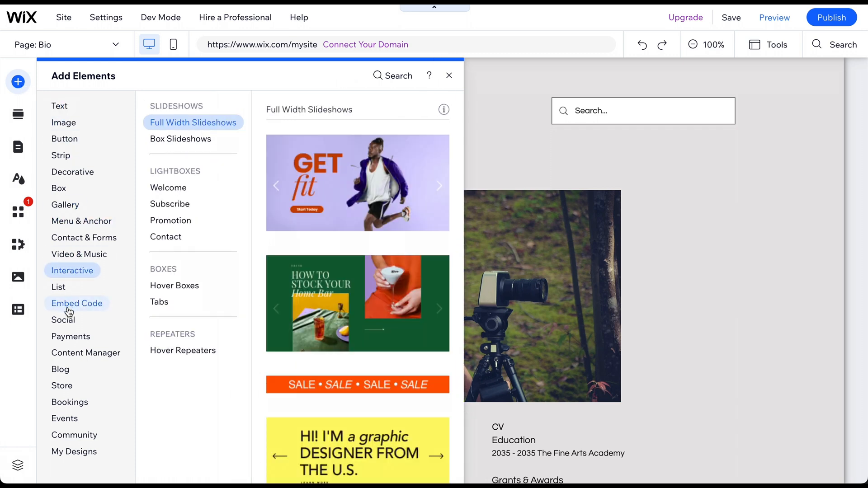
click(62, 320)
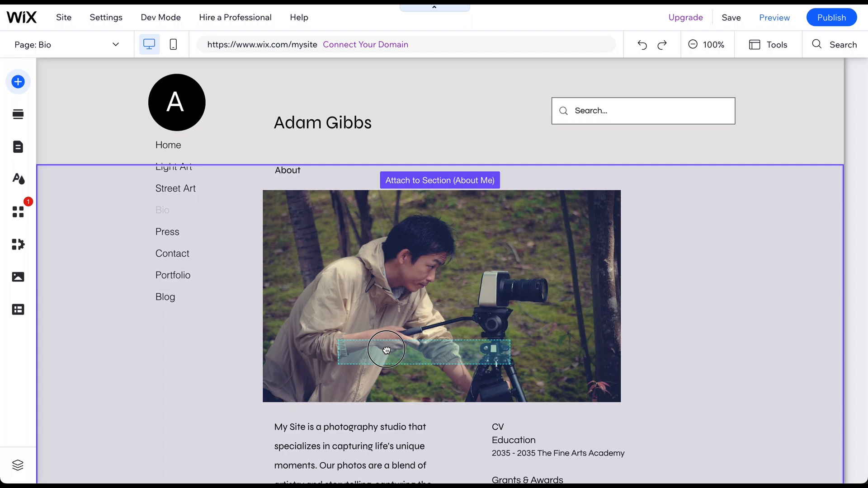
scroll(down, 3)
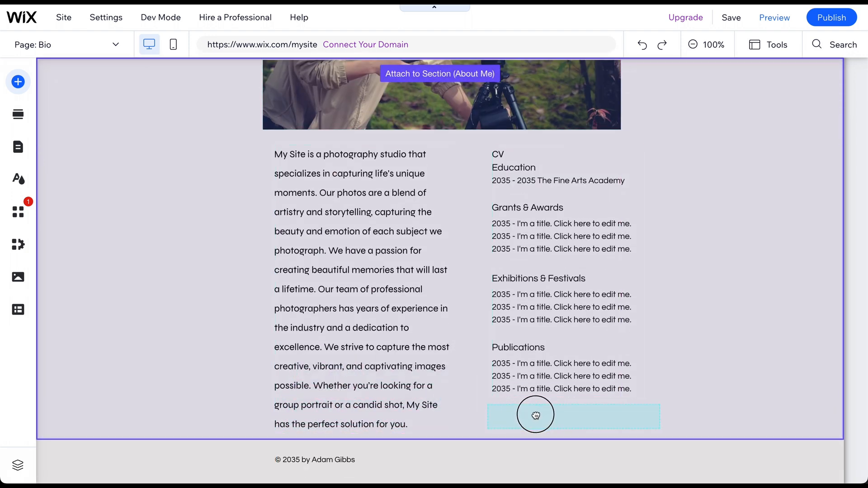
click(534, 415)
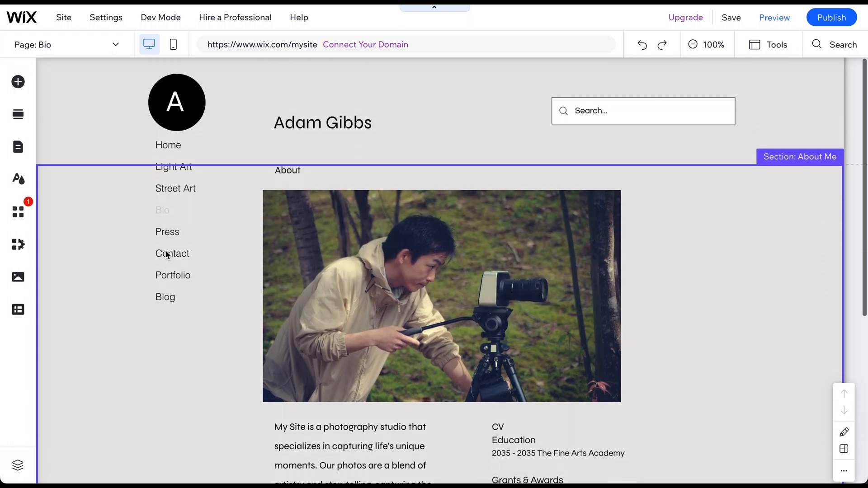
click(63, 18)
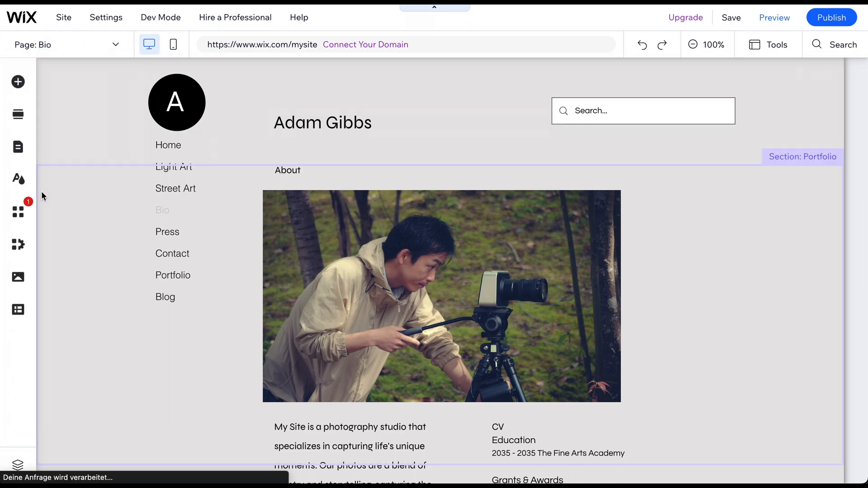
Select the My Portfolio gallery and open its projects via Manage Projects
click(173, 275)
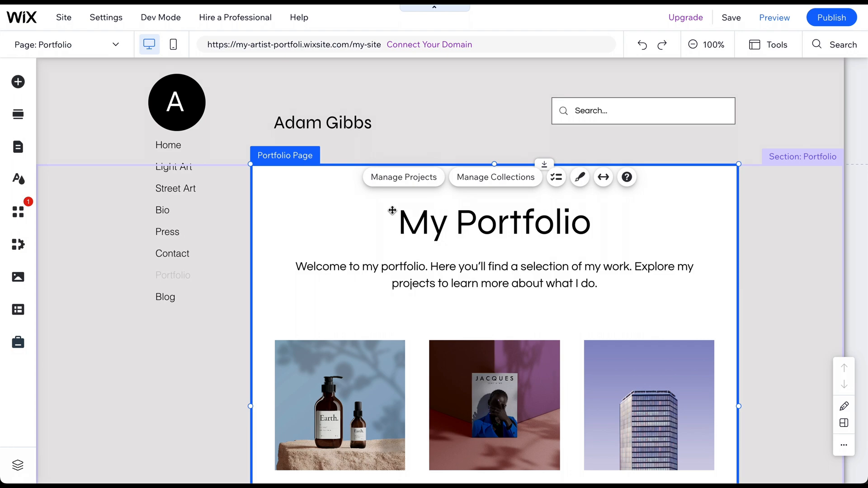
click(404, 177)
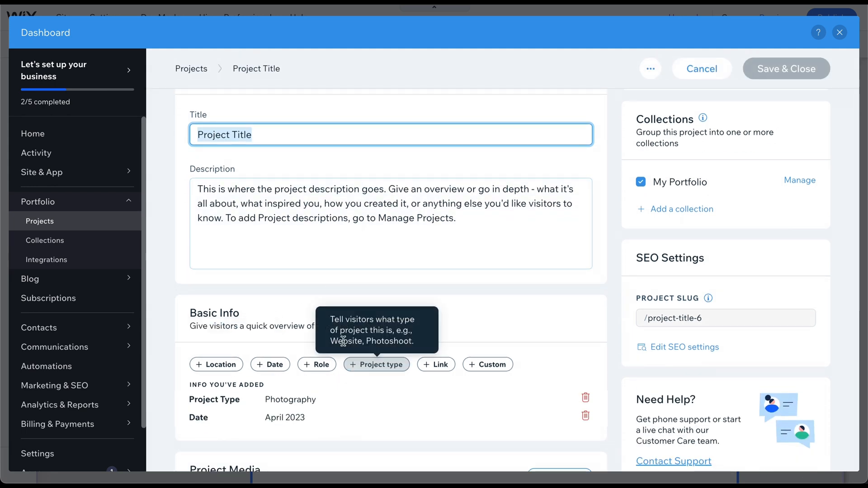
Open the My Portfolio collection under Collections and scroll through its six projects
scroll(down, 3)
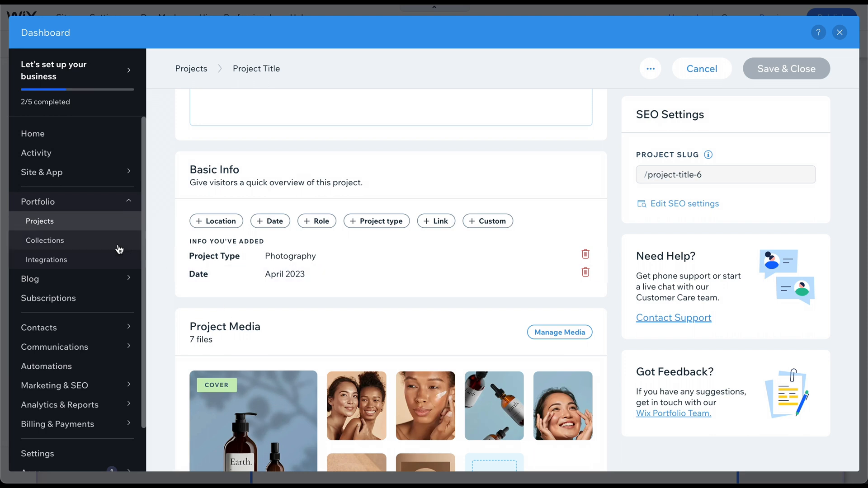
click(45, 240)
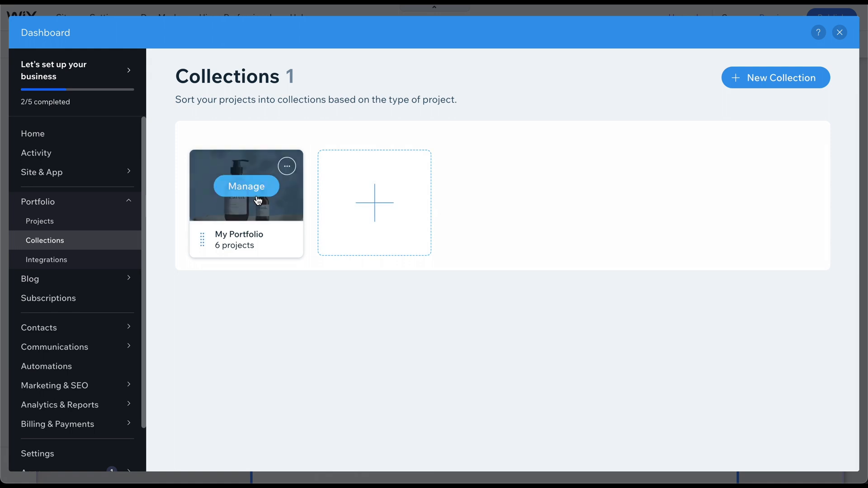
click(246, 186)
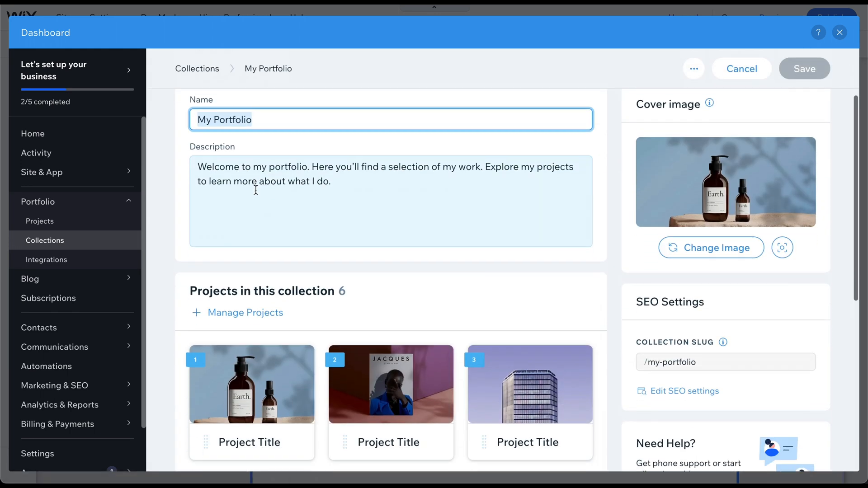
scroll(down, 3)
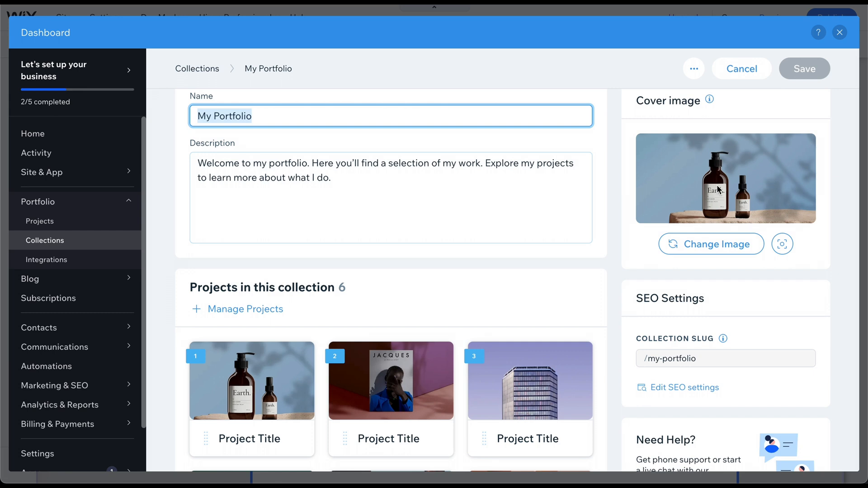
scroll(down, 3)
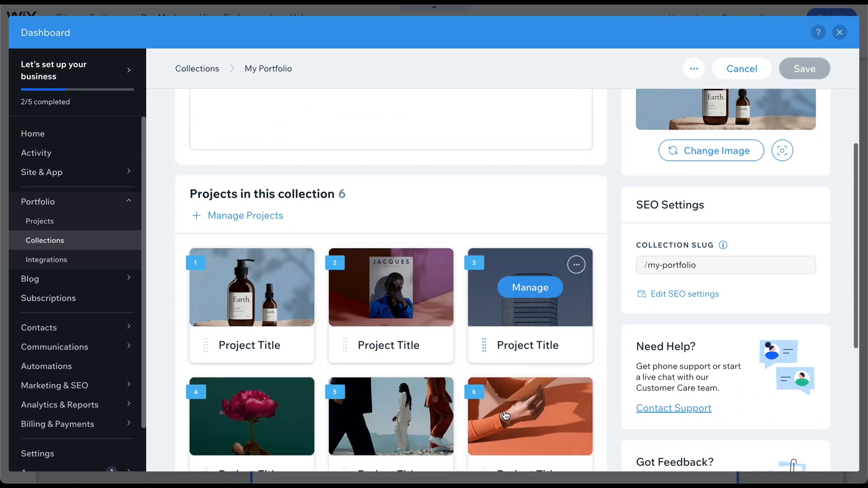
scroll(down, 3)
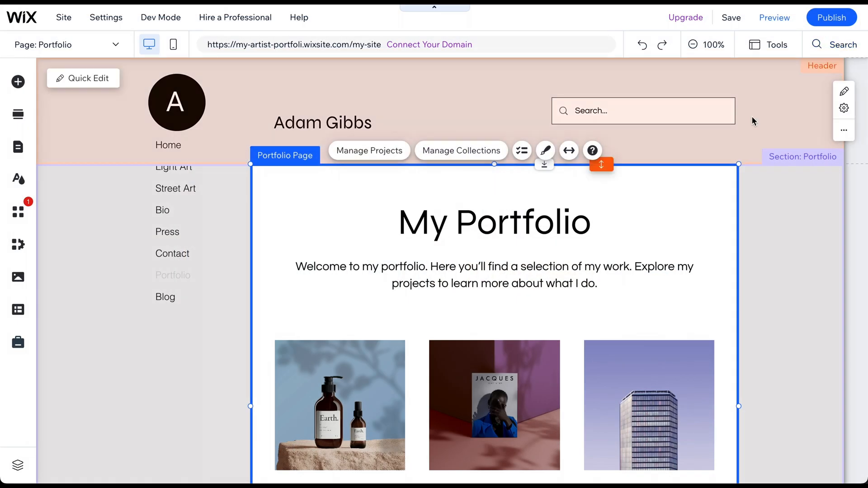
Try the centred-title Portfolio Design layout and its customization options, then close the panel
click(544, 150)
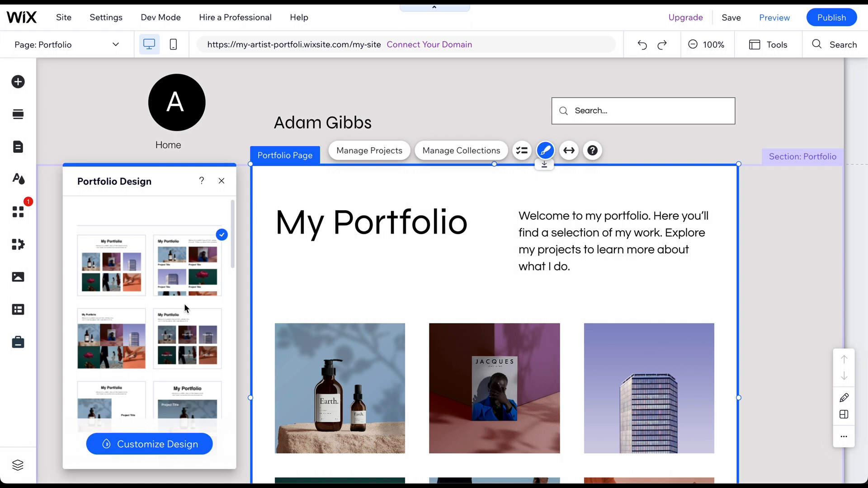
click(111, 264)
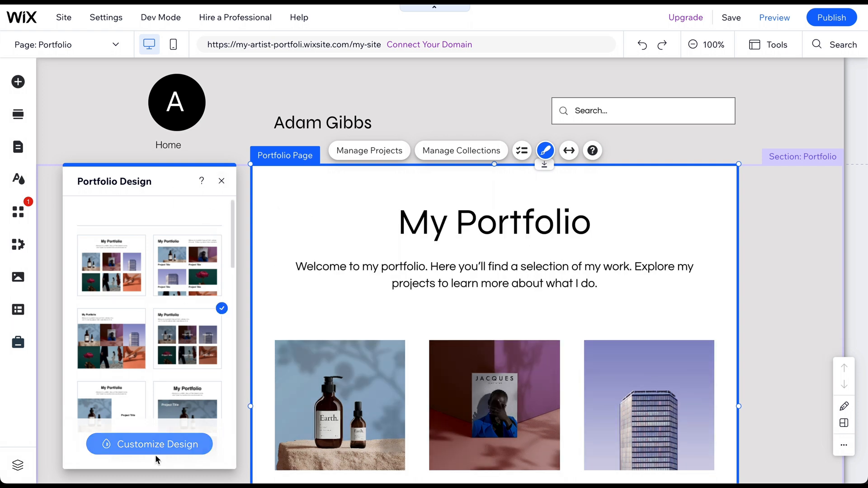
click(148, 444)
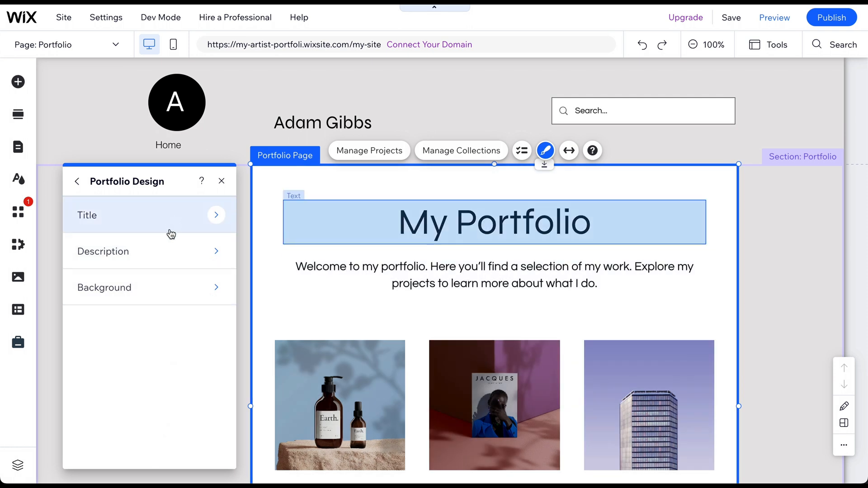
click(221, 181)
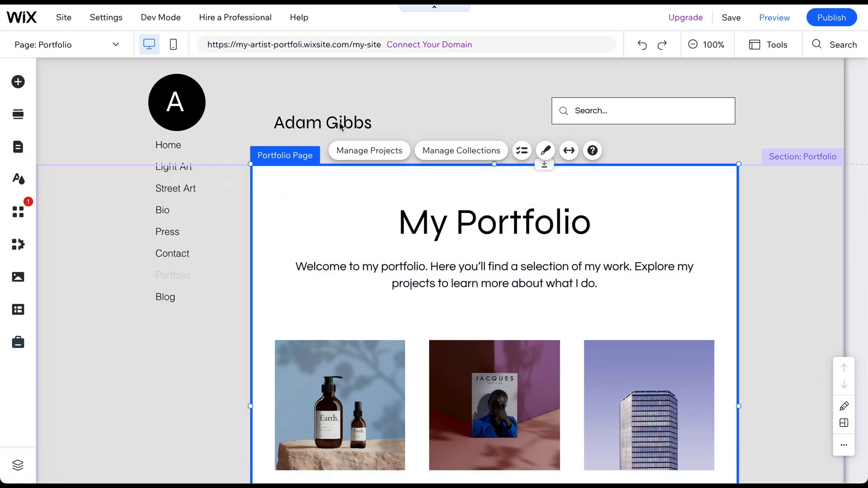
mouse_move(774, 17)
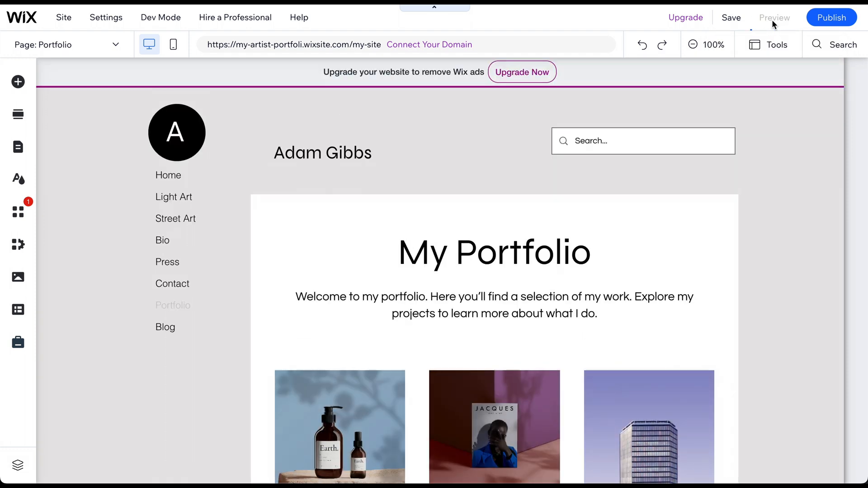
Preview the Portfolio page on desktop and mobile, then return to the mobile editor
click(773, 17)
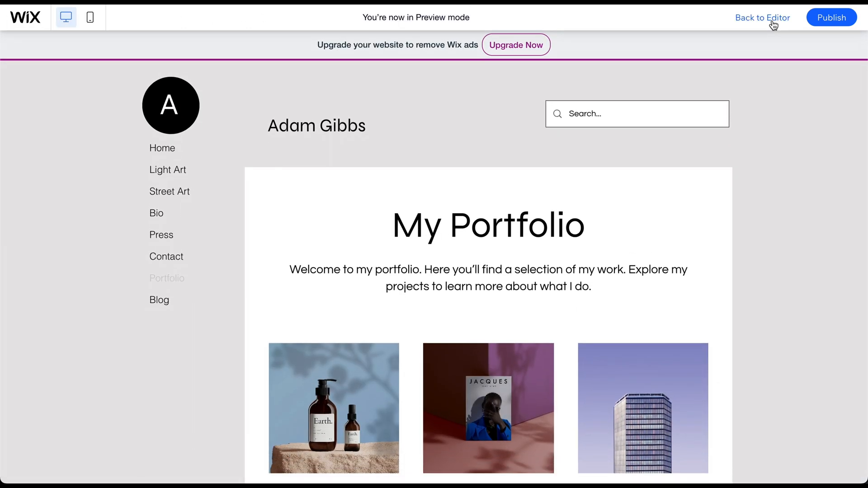
mouse_move(670, 29)
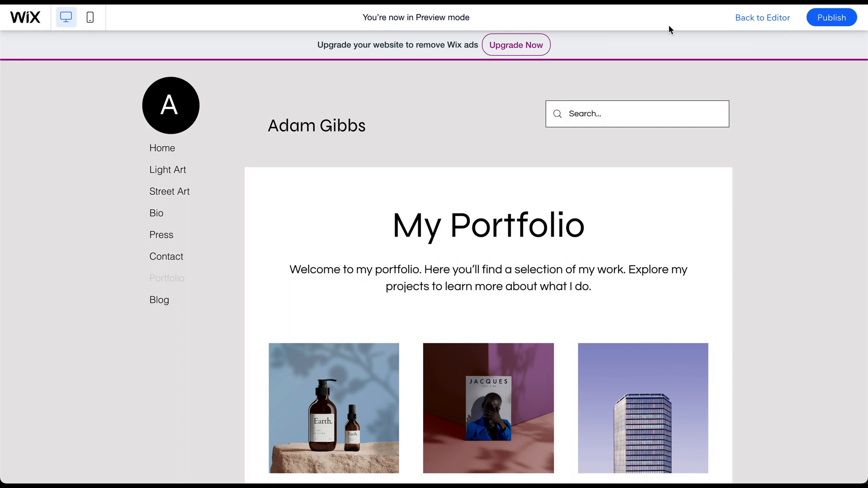
mouse_move(90, 17)
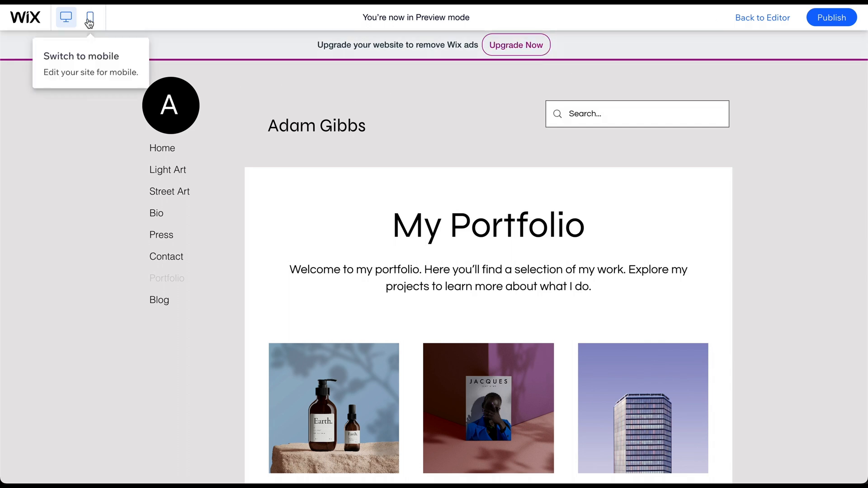
click(89, 17)
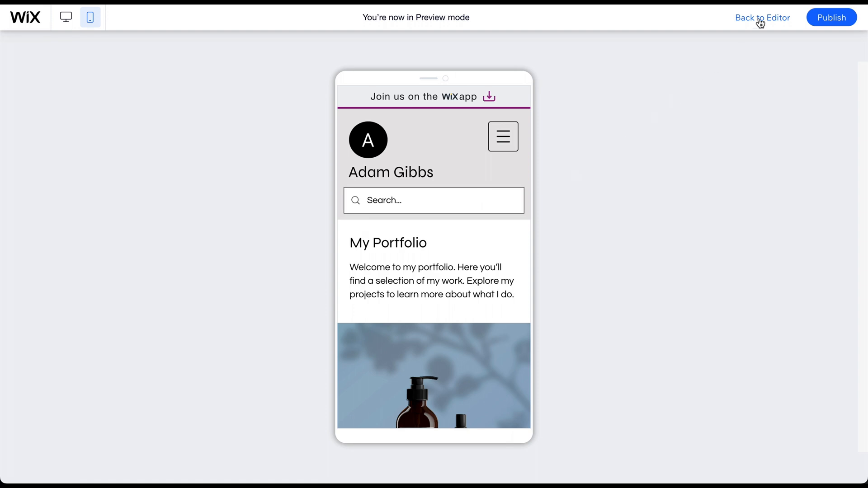
click(762, 17)
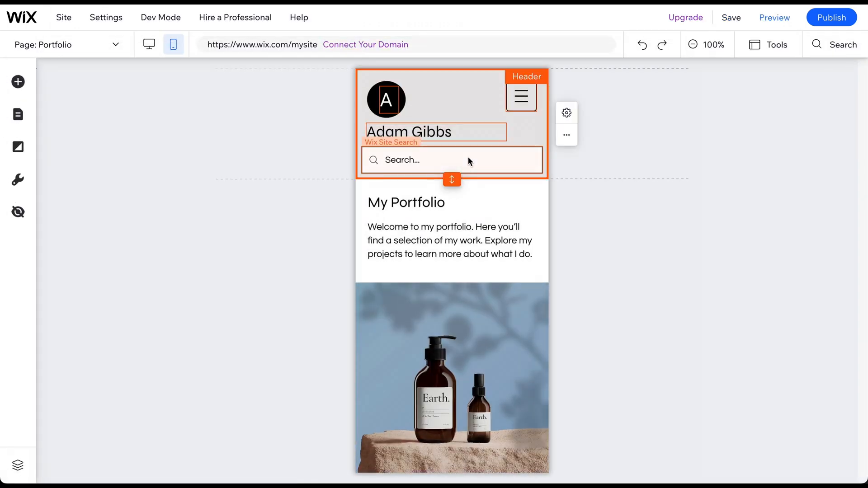
Hide the Wix Site Search bar from the mobile header and close the Hidden on Mobile list
click(17, 212)
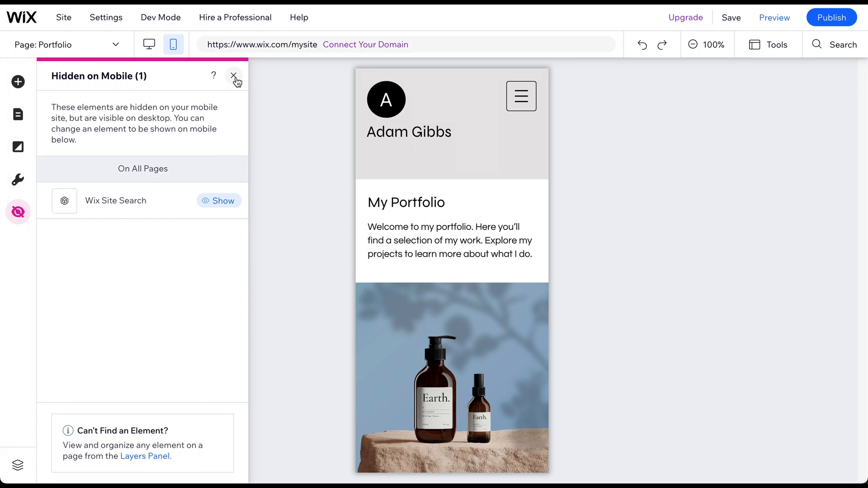
click(234, 77)
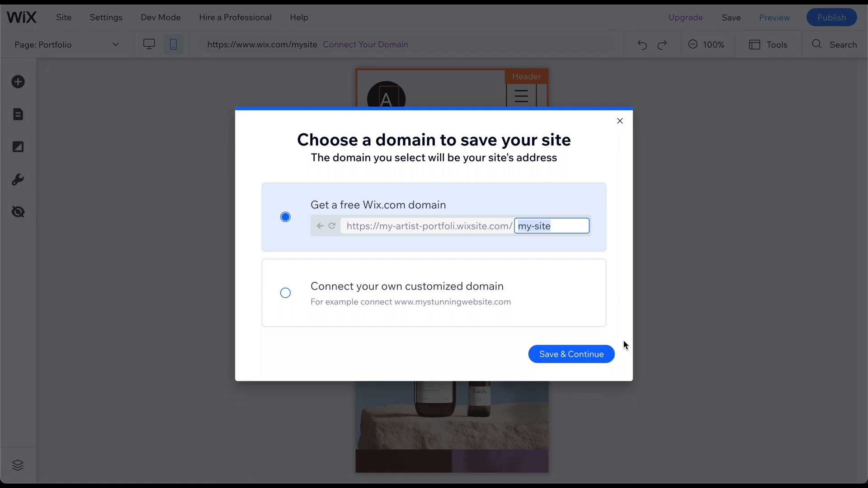
Publish on the free my-artist-portfoli.wixsite.com/my-site address and view the Premium upgrade plans
click(571, 354)
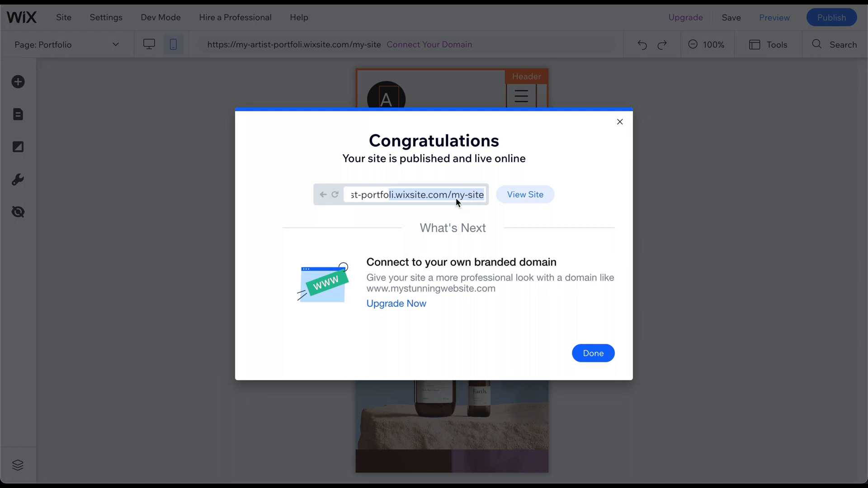
mouse_move(474, 200)
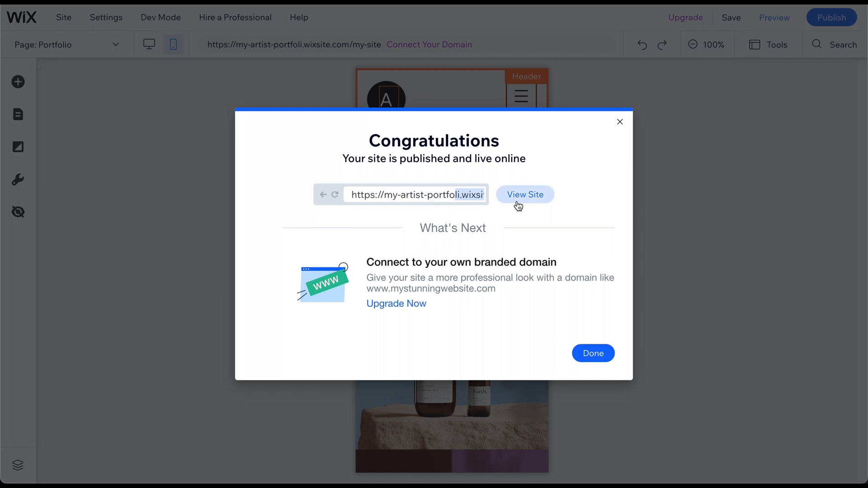
mouse_move(457, 197)
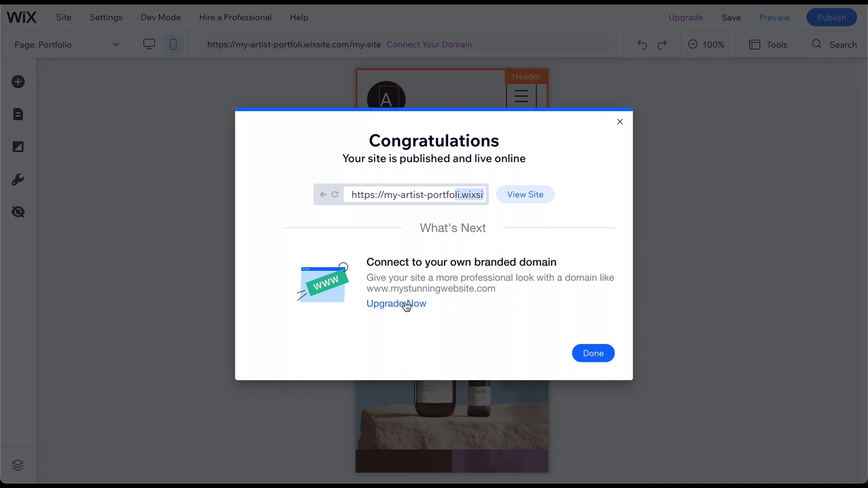
click(396, 303)
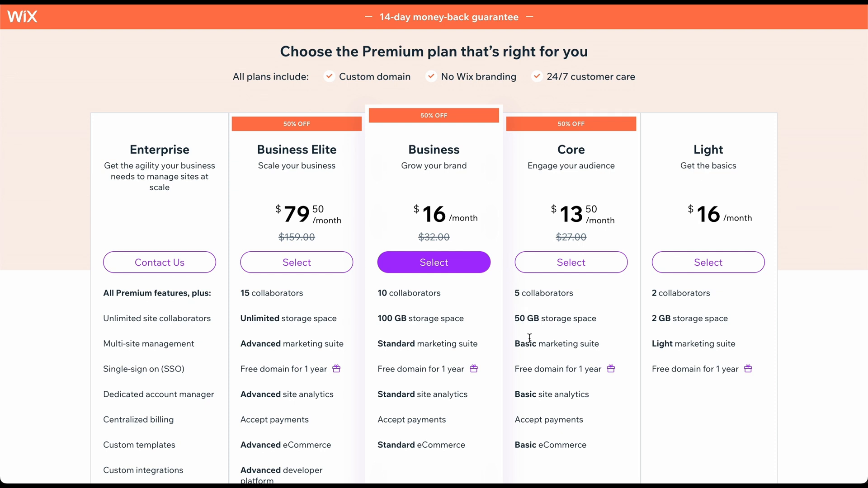
Scroll the Premium plans and browse the Compare Plan Features table
scroll(down, 3)
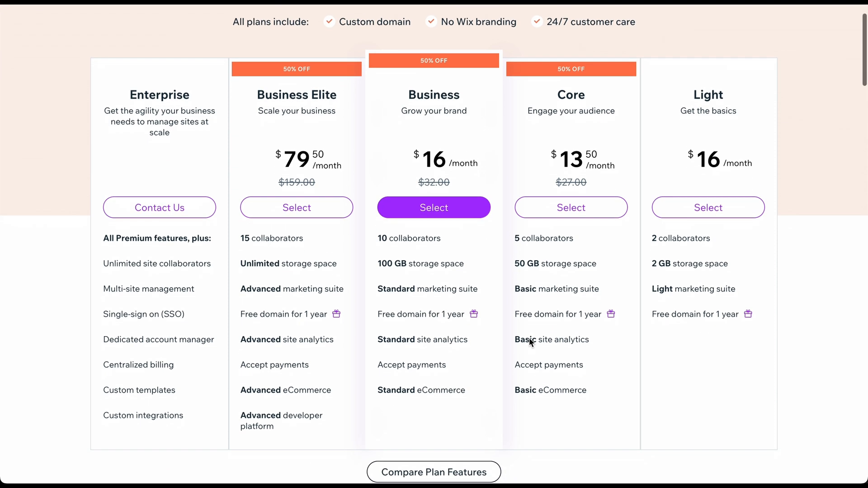
scroll(down, 3)
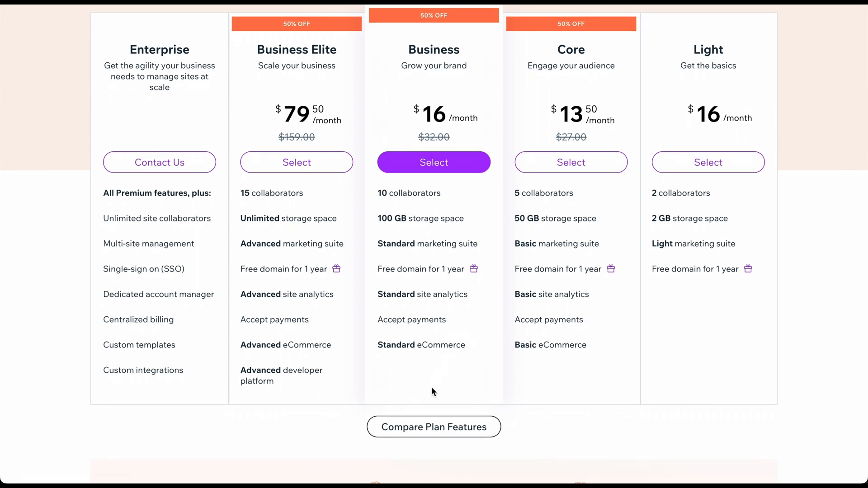
click(434, 427)
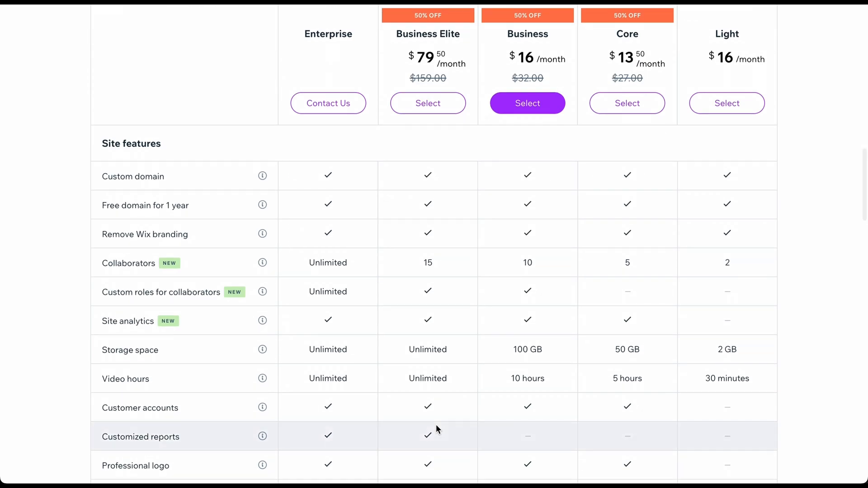
scroll(down, 3)
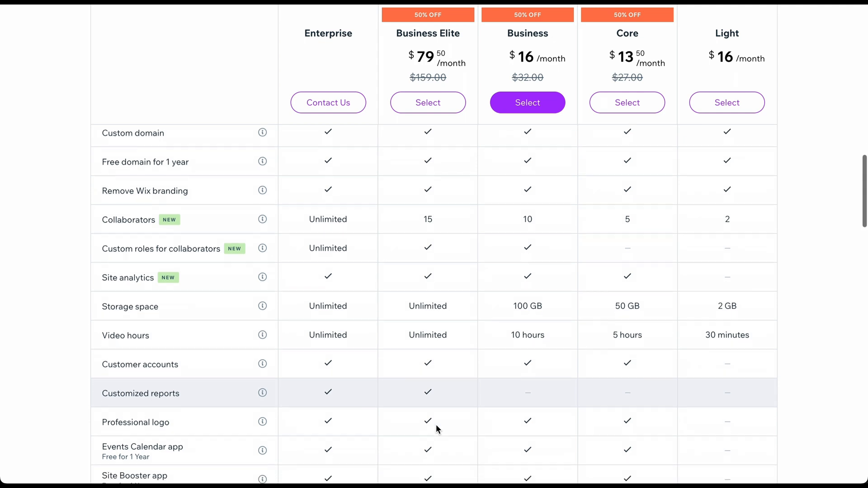
scroll(down, 3)
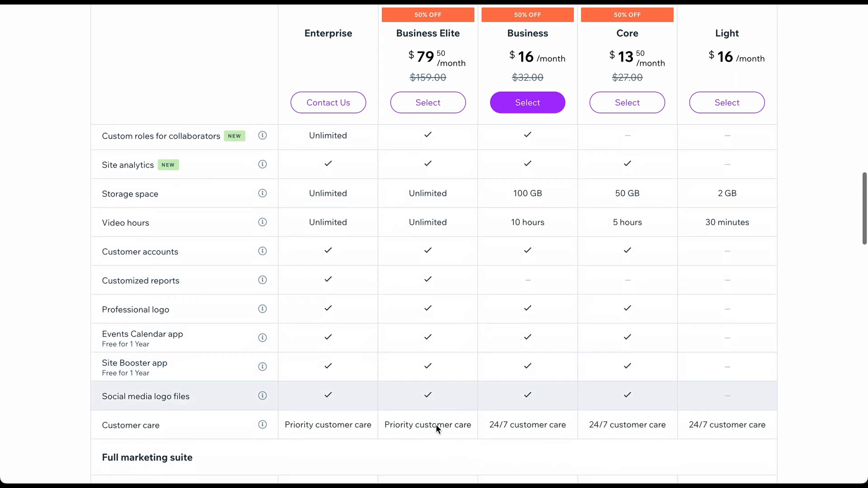
scroll(up, 3)
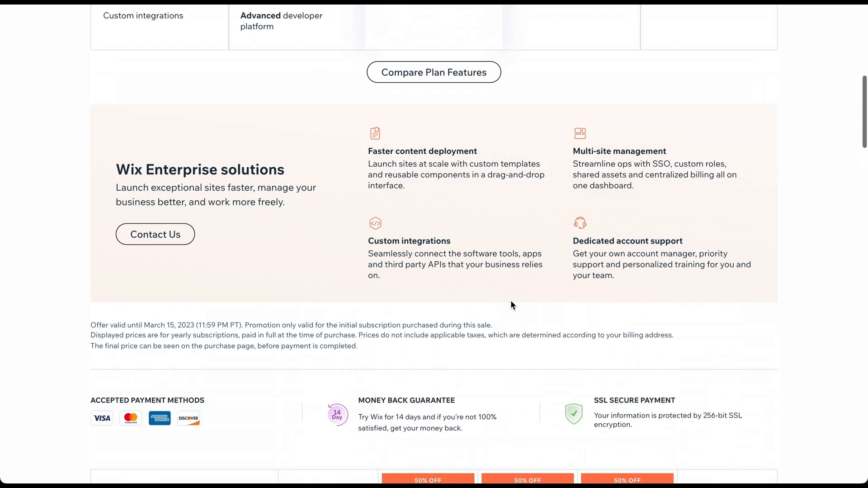
scroll(up, 3)
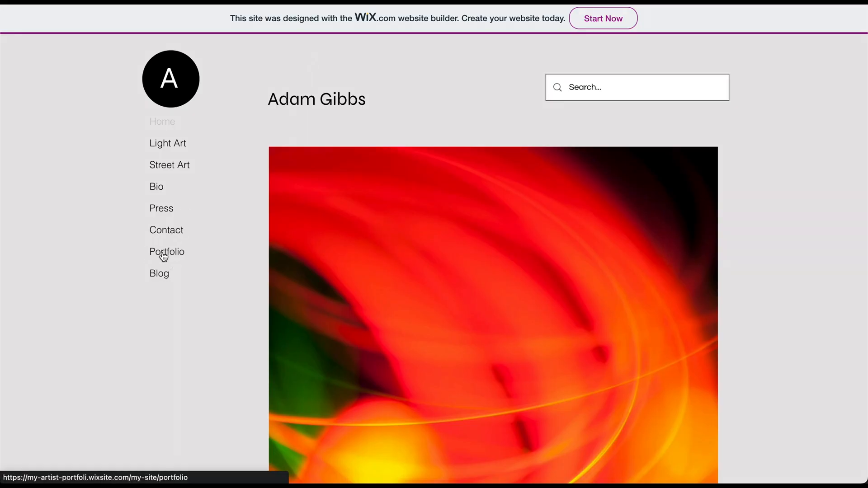
Open the live site's Portfolio page and scroll to the six-project grid
click(166, 252)
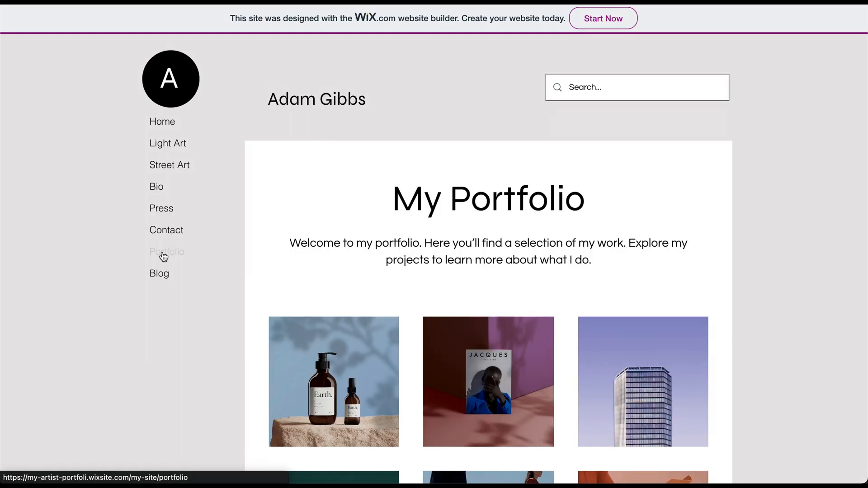
scroll(down, 3)
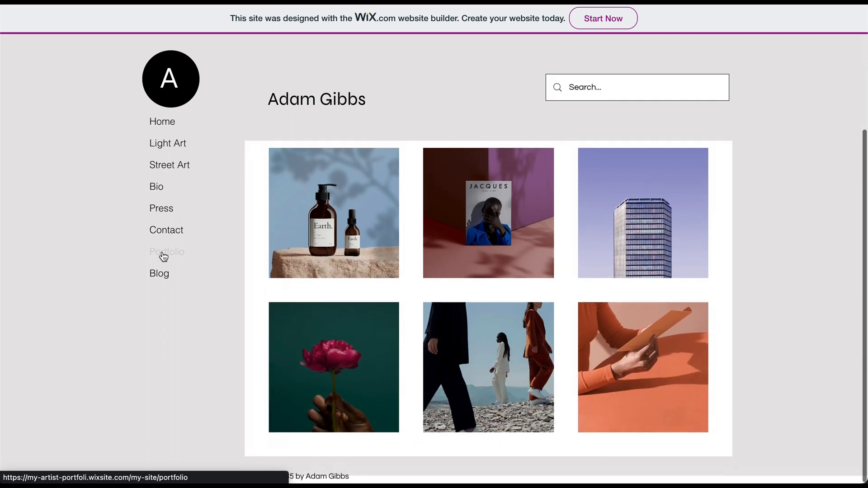